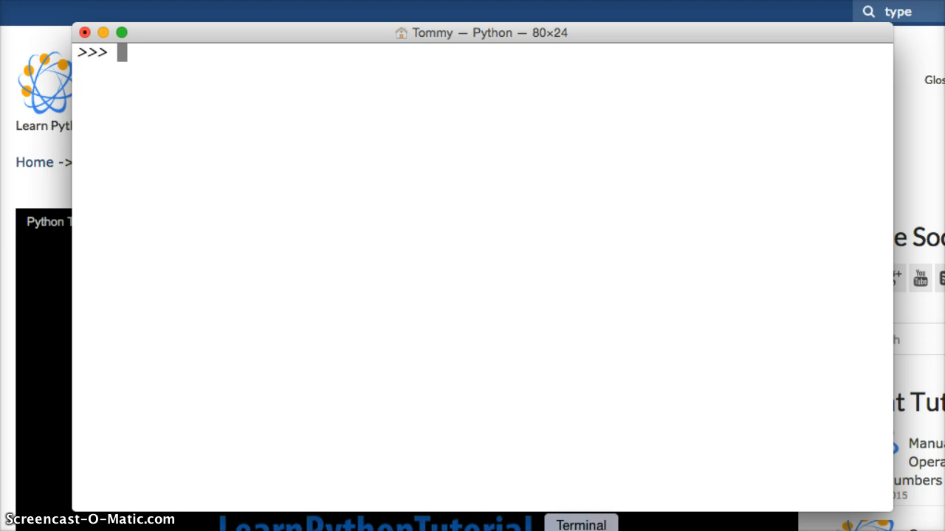
Check type(6) and type(6.0), getting int and float.
text(type)
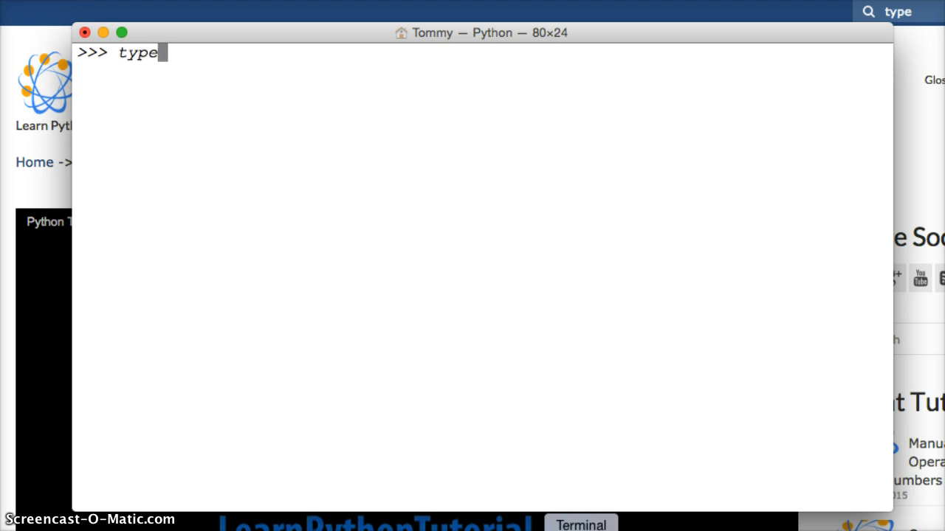
text((6))
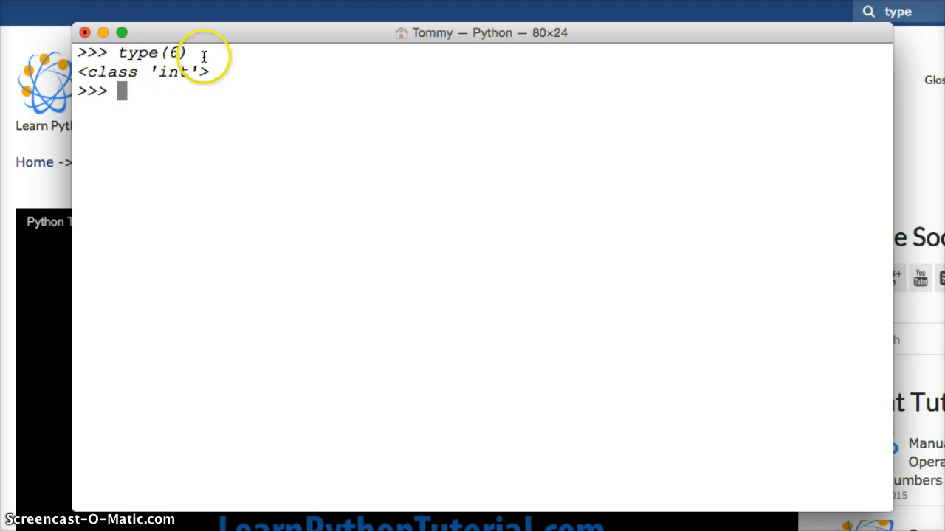
mouse_move(173, 108)
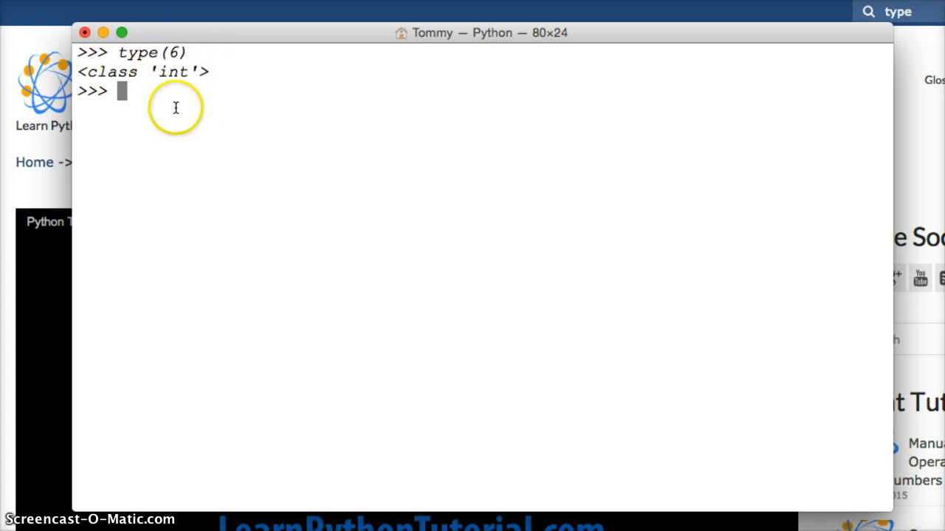
text(type)
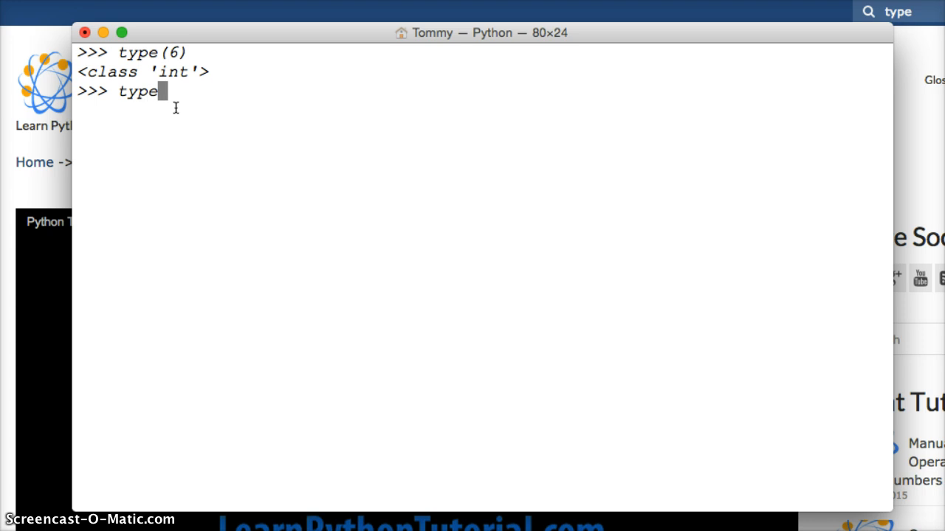
text((6.0)
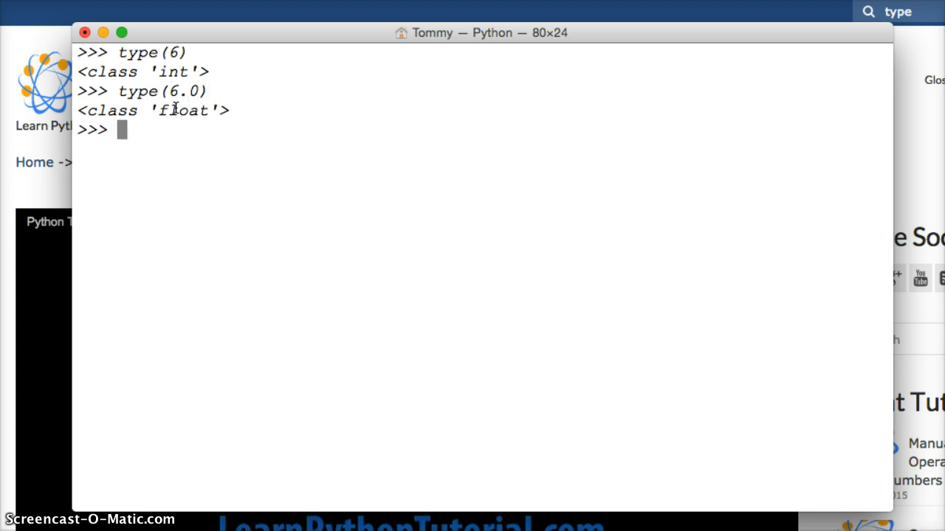
mouse_move(209, 179)
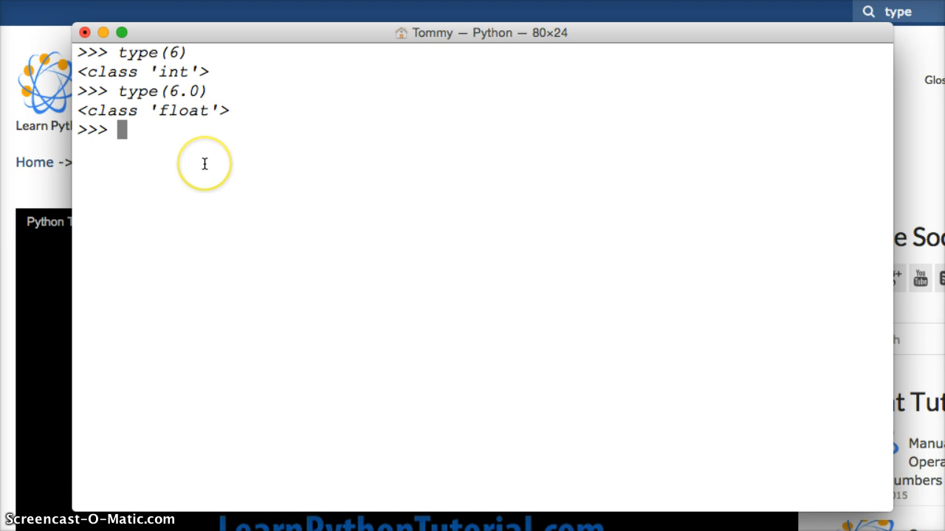
Check type({}) giving dict, then enter type(True).
text(t)
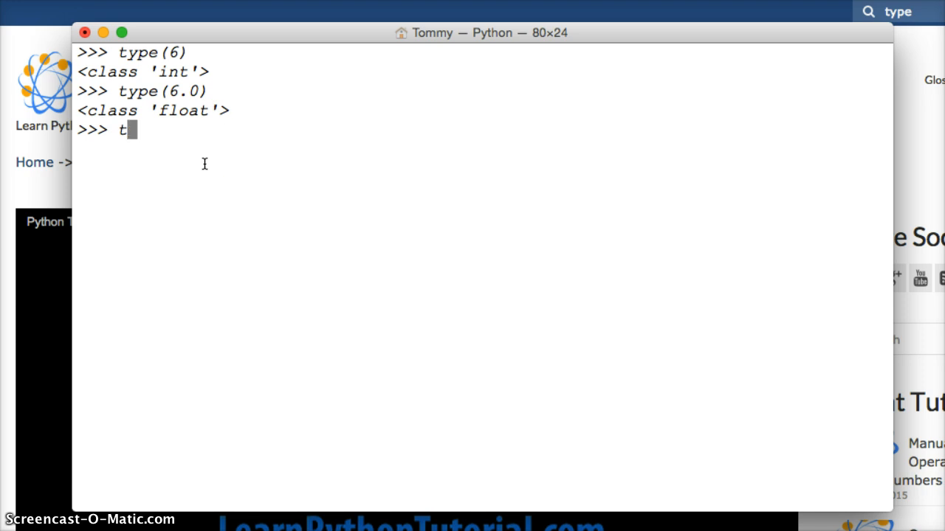
text(ype()
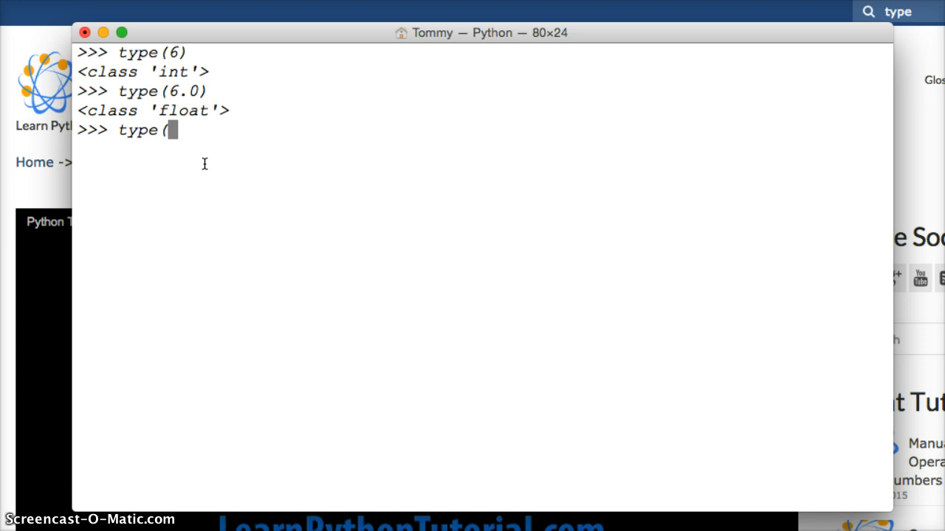
text({}))
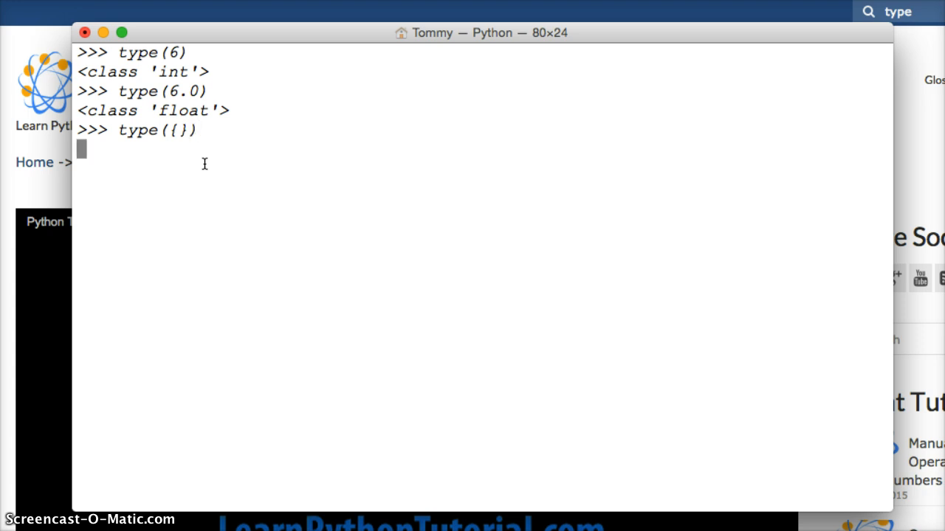
key(enter)
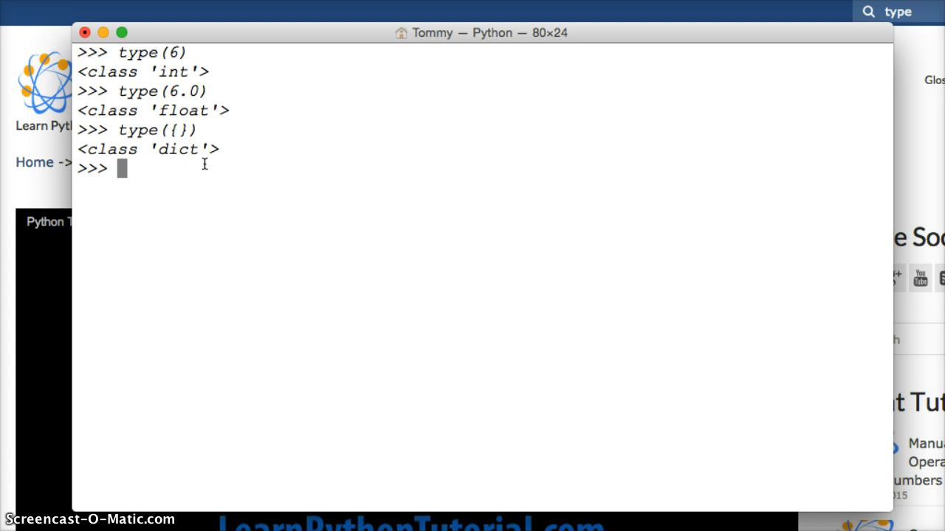
text(type)
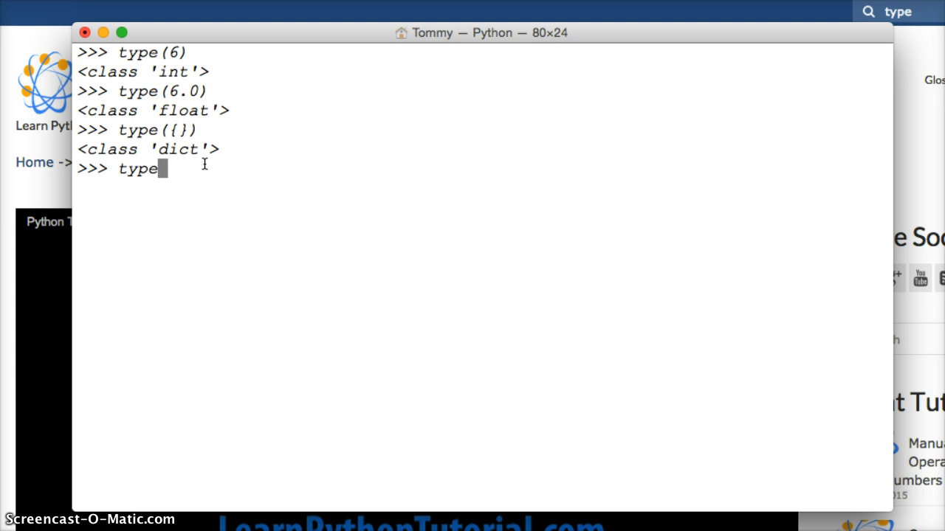
text(()
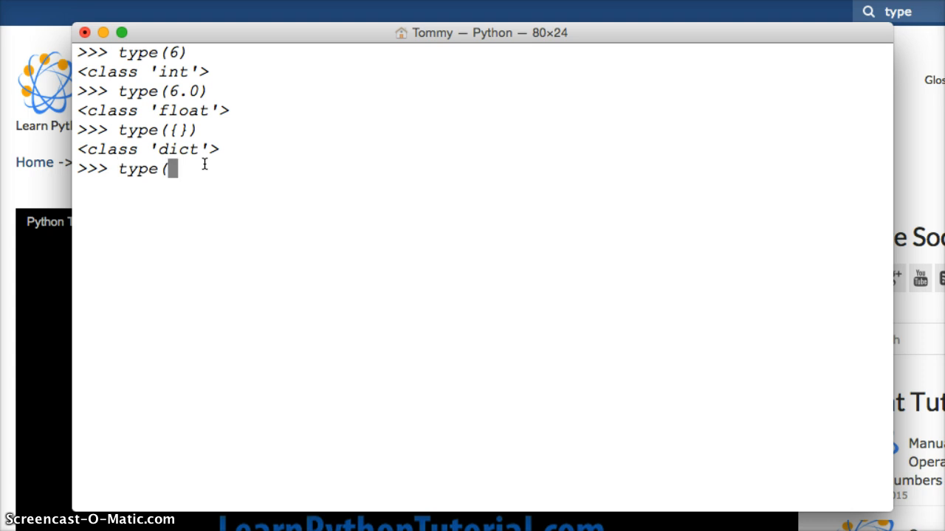
text(True))
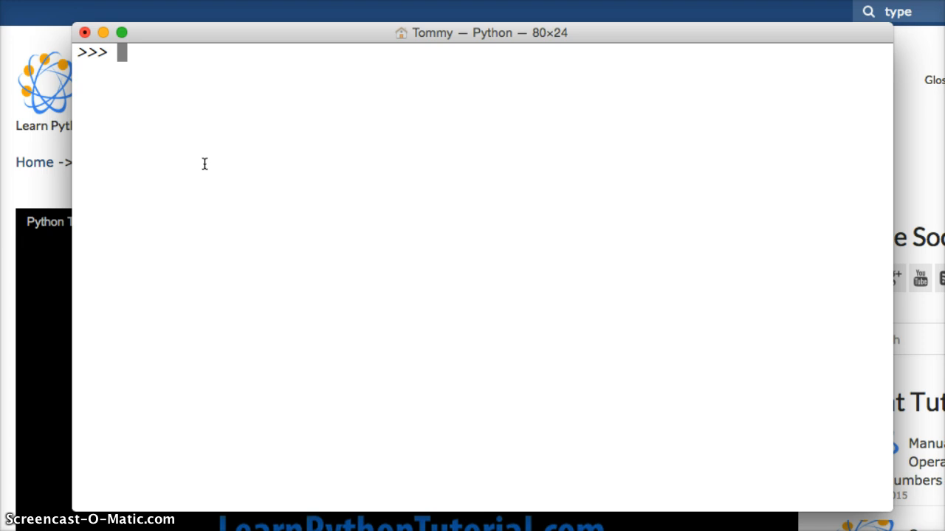
Evaluate int("3") returning 3 and an int() conversion of a decimal number.
text(int)
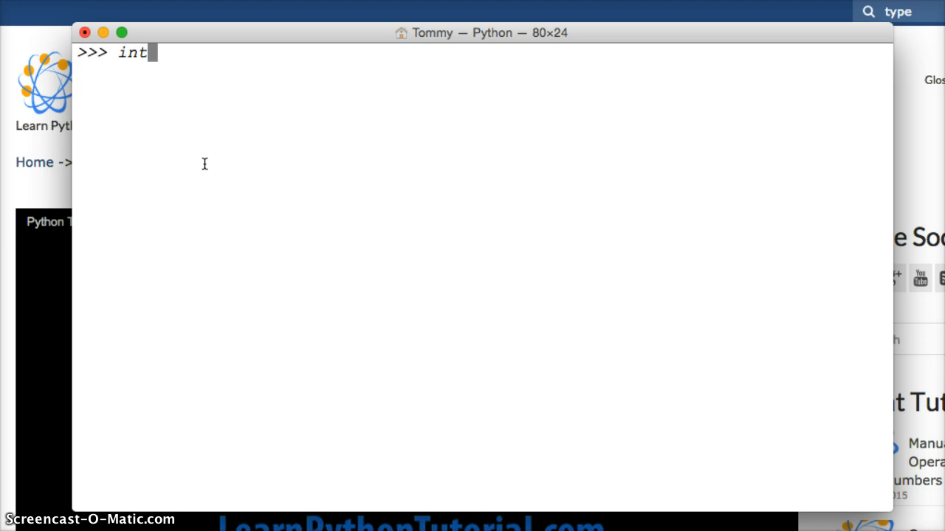
text(()
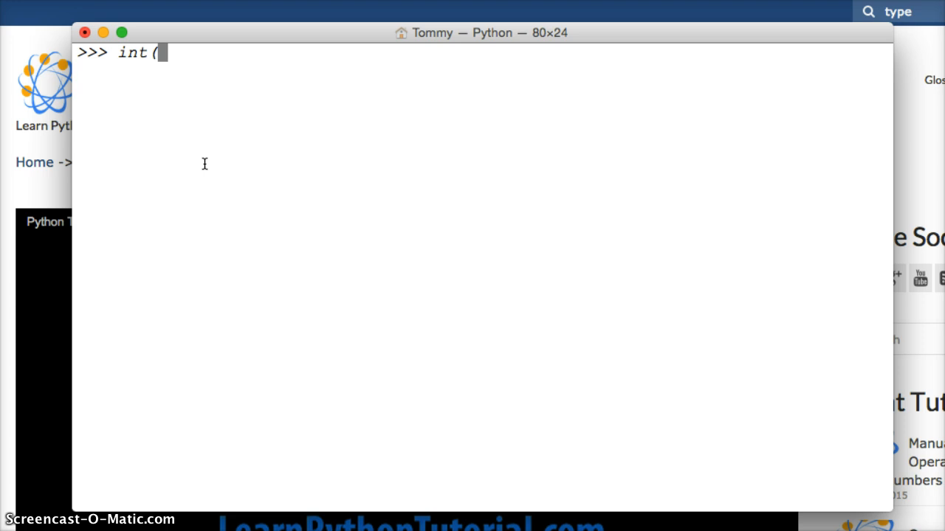
text(")
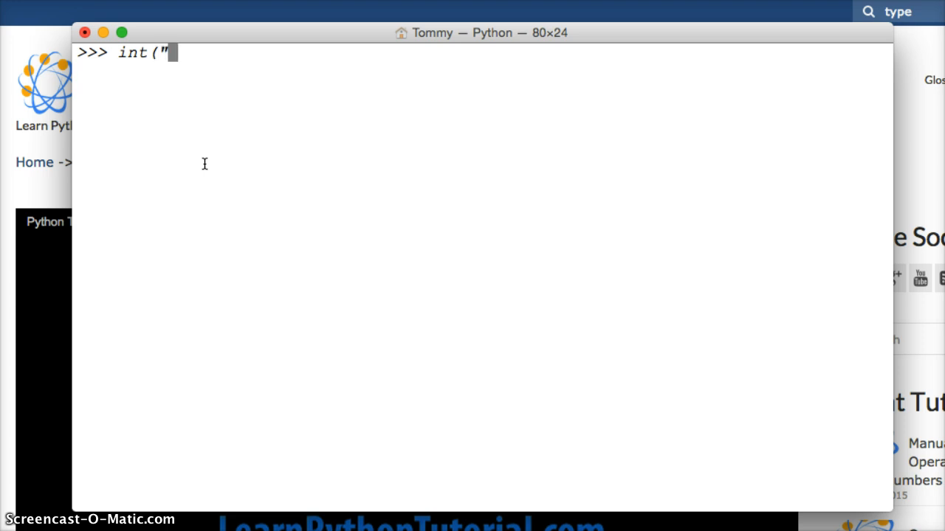
text(3")
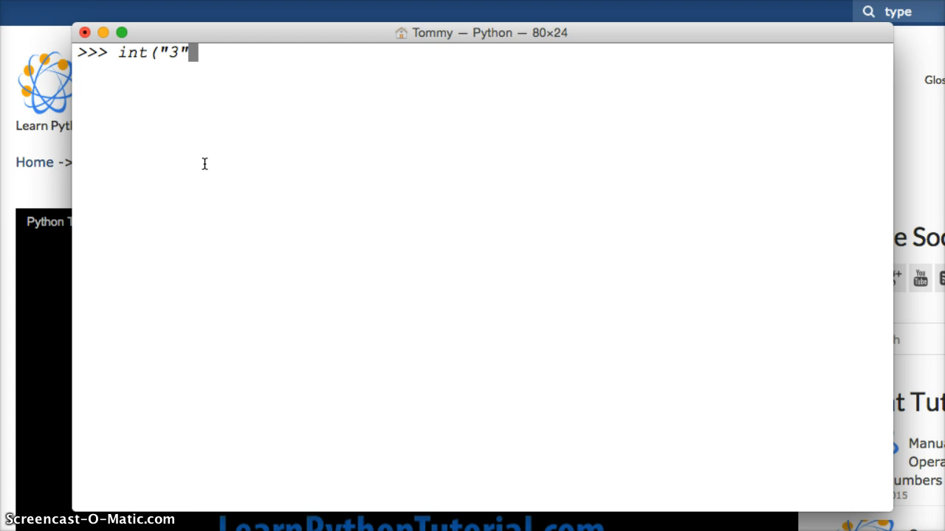
text())
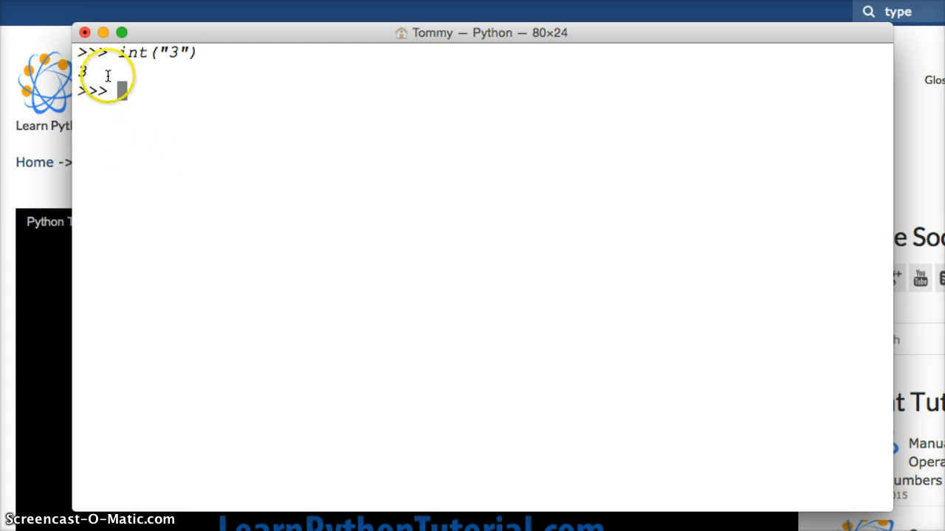
mouse_move(168, 95)
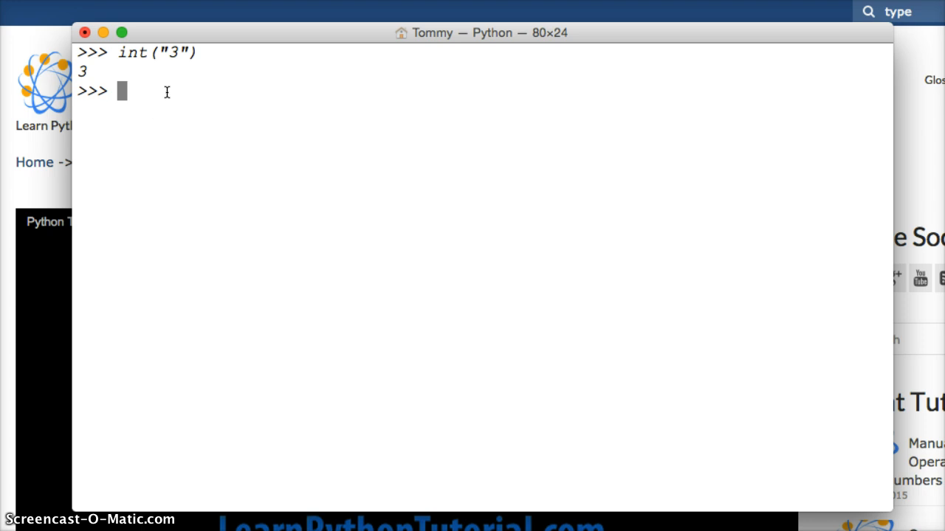
text(int()
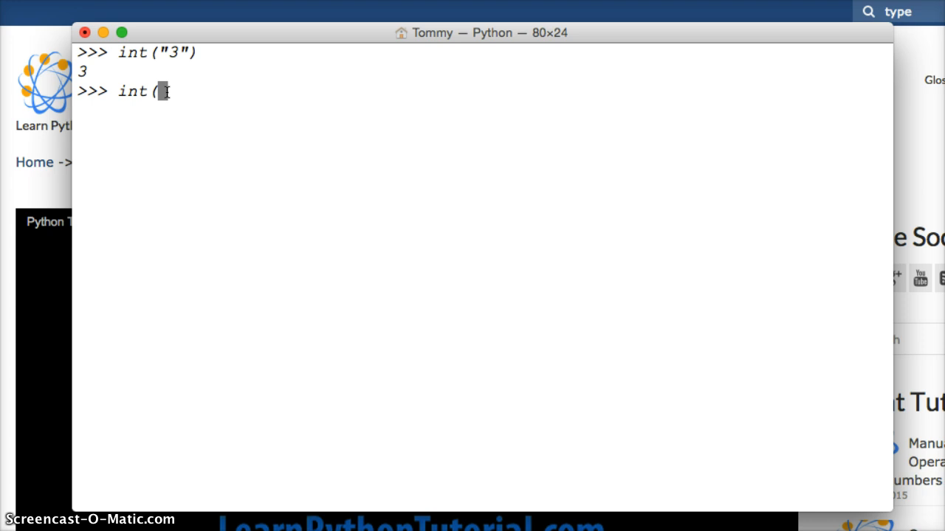
text(4.7))
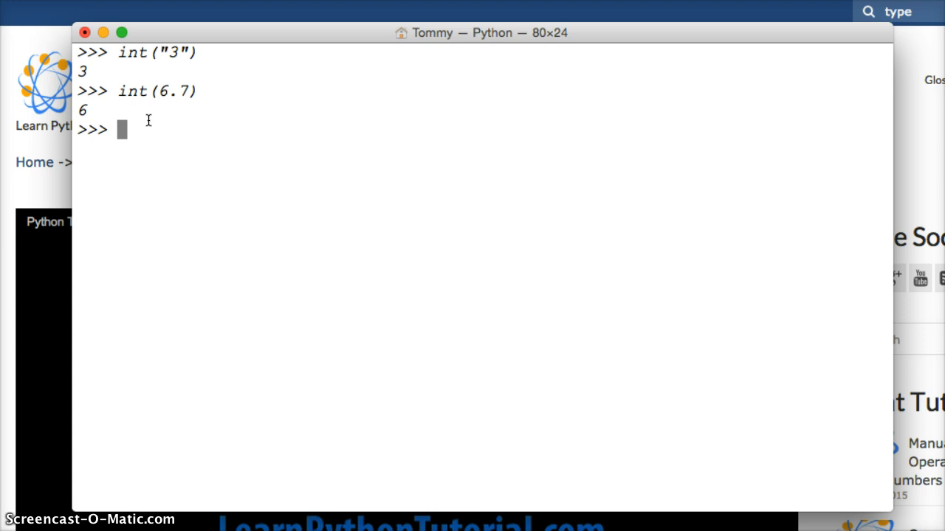
Evaluate round(6.7) giving 7, then int(round(6.7)) giving the integer 7.
text(round()
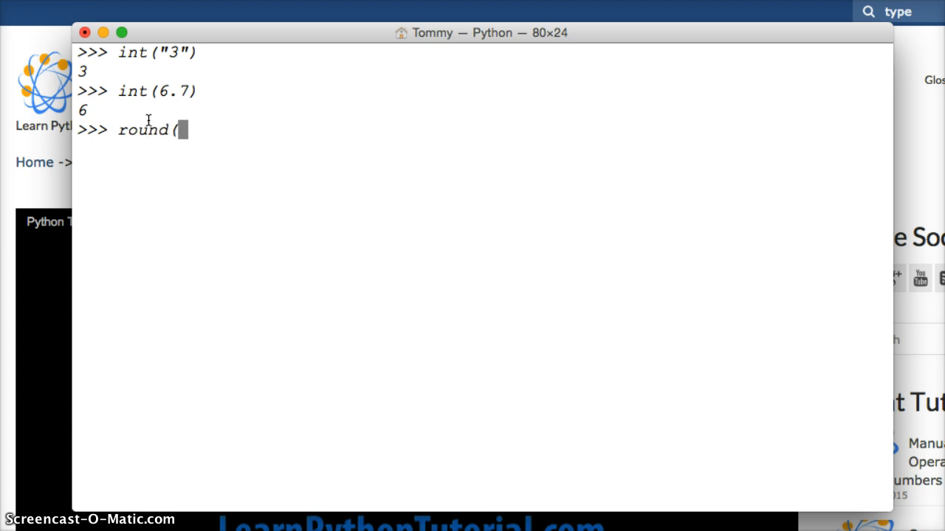
text(6.7))
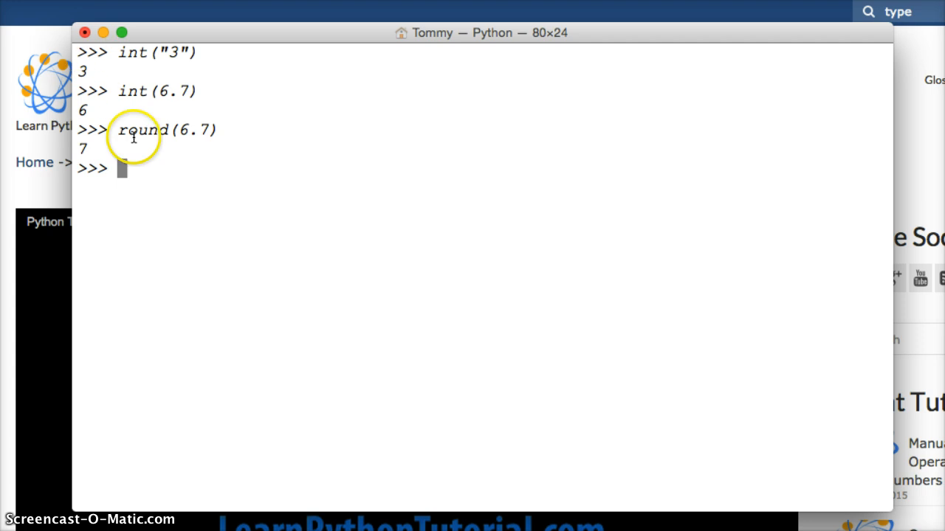
mouse_move(125, 151)
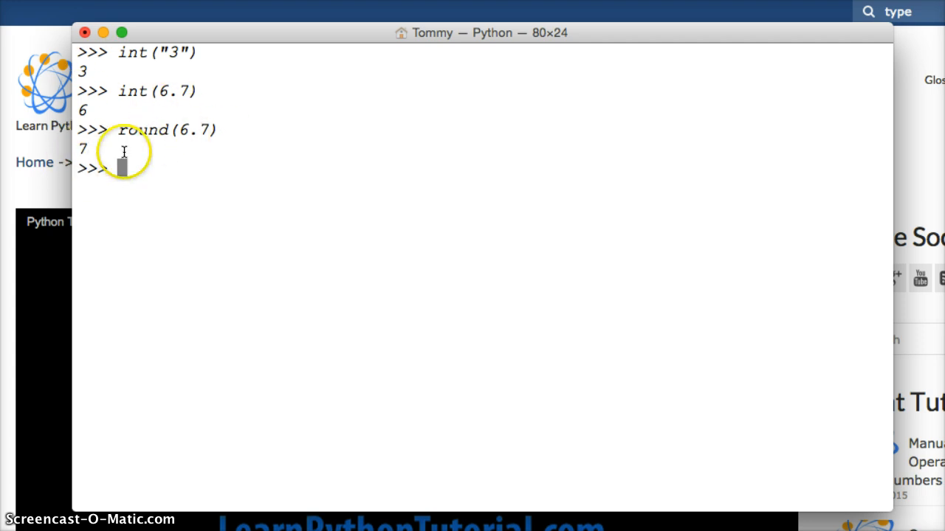
mouse_move(112, 155)
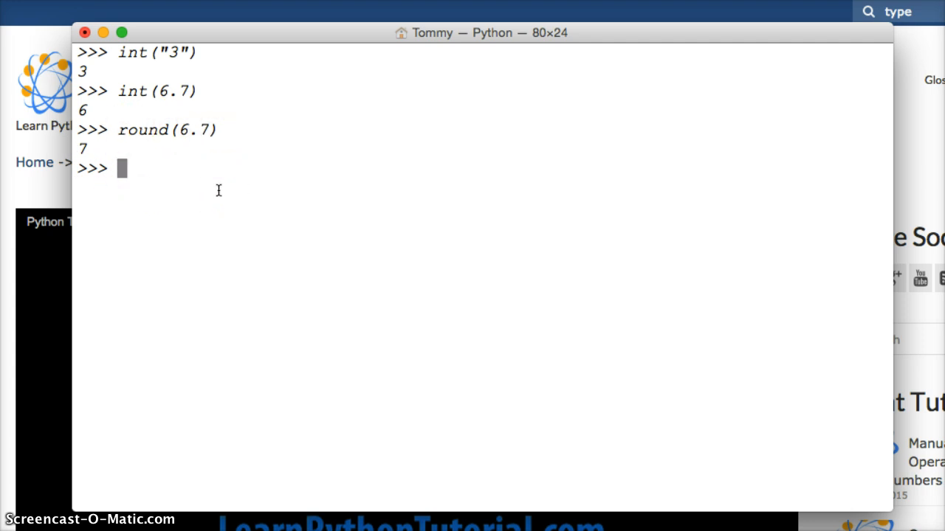
text(int)
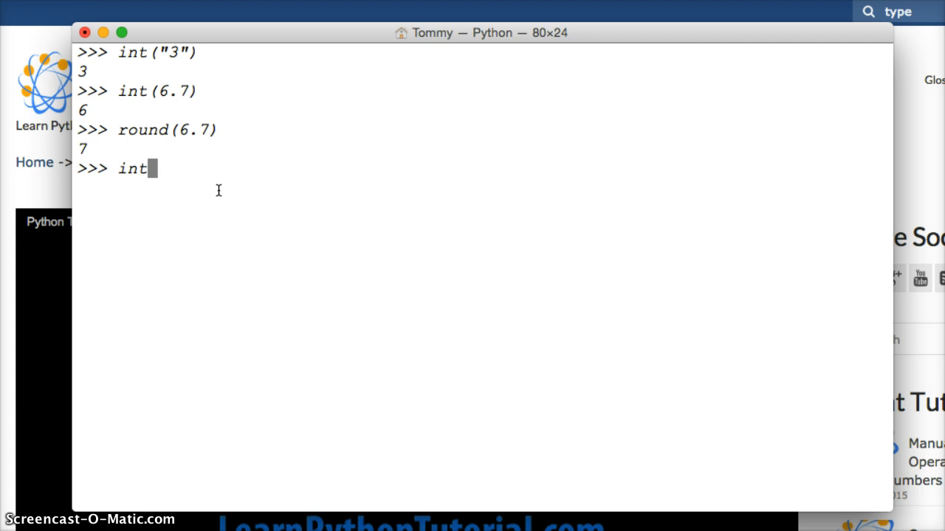
text((round()
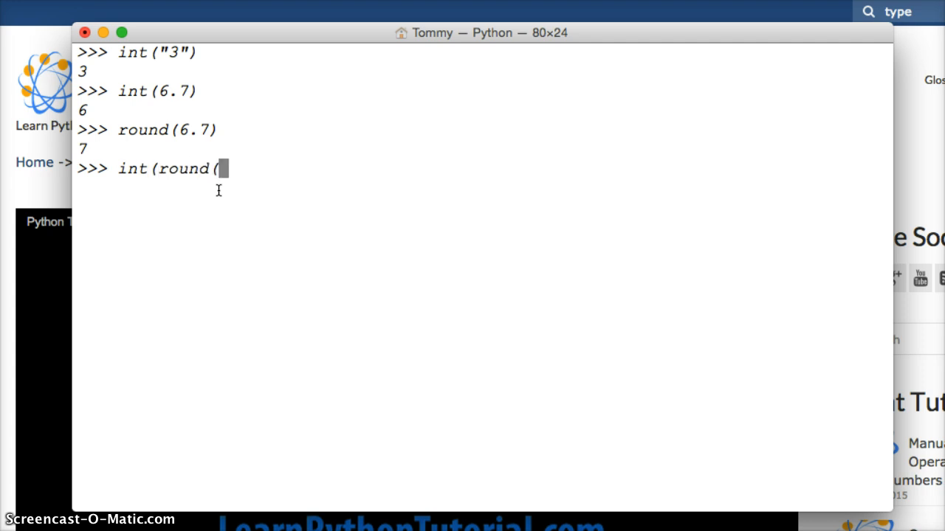
text(6.&)
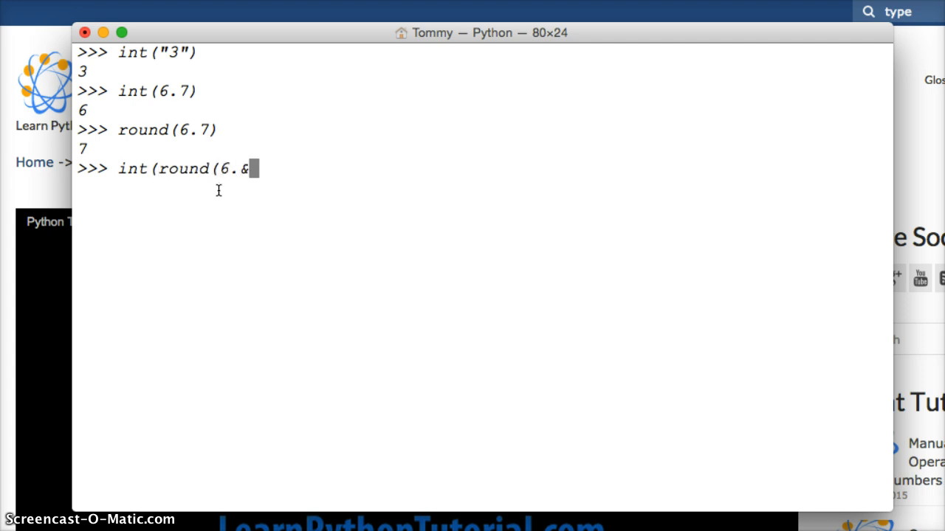
text(7))
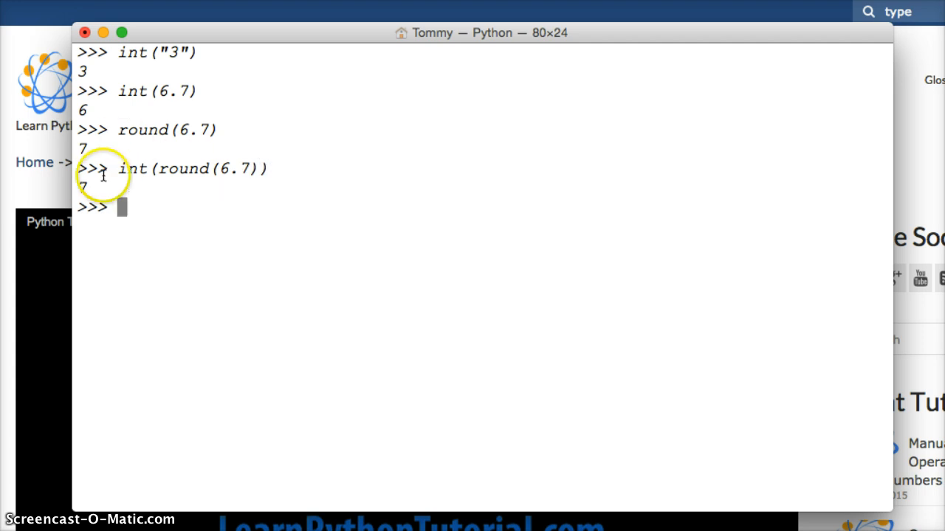
mouse_move(236, 192)
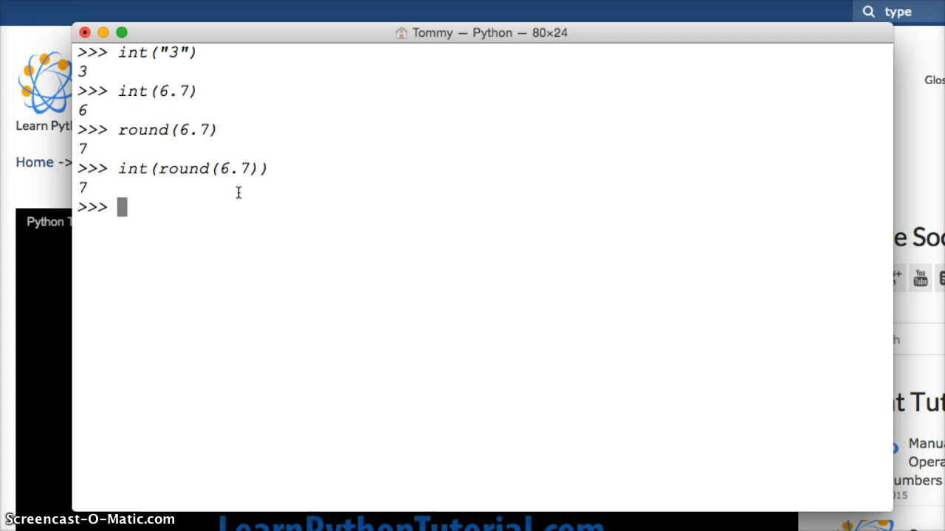
Evaluate float("3") giving 3.0 and float(6) giving 6.0.
text(float)
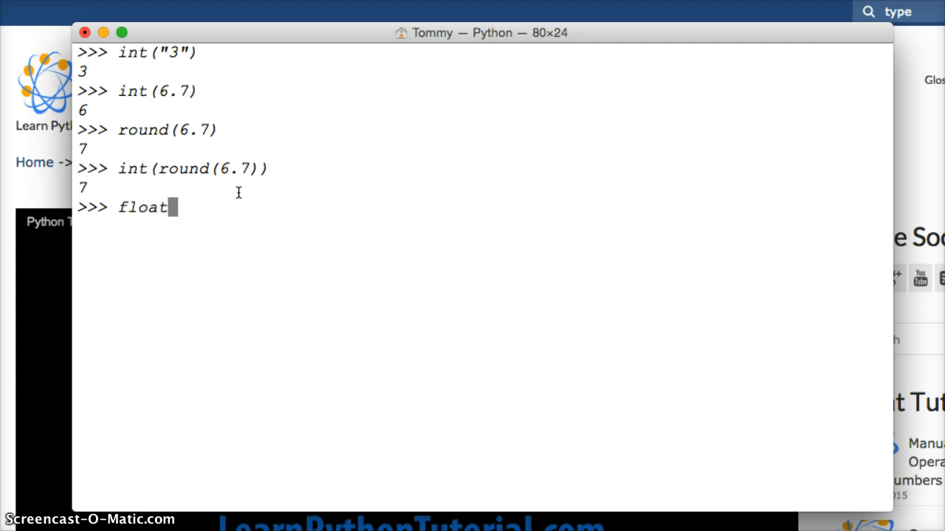
text(("3)
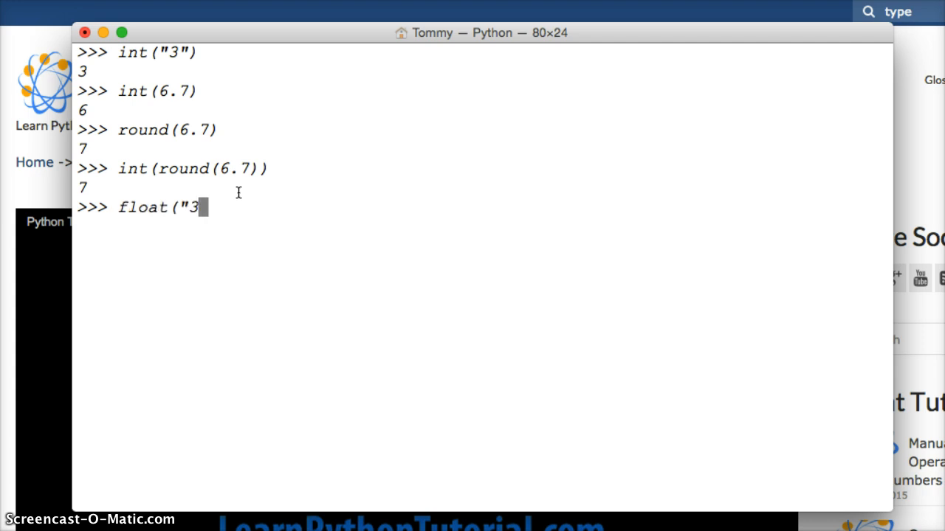
text("))
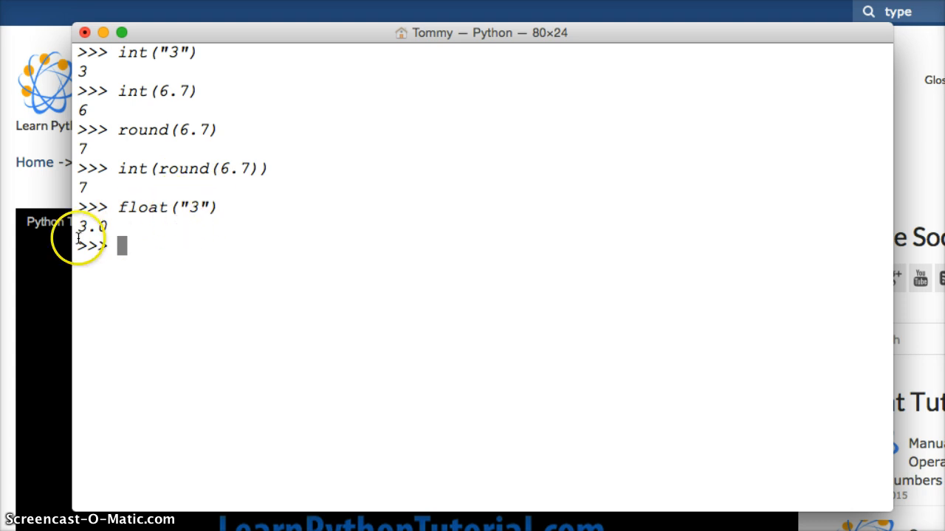
mouse_move(174, 260)
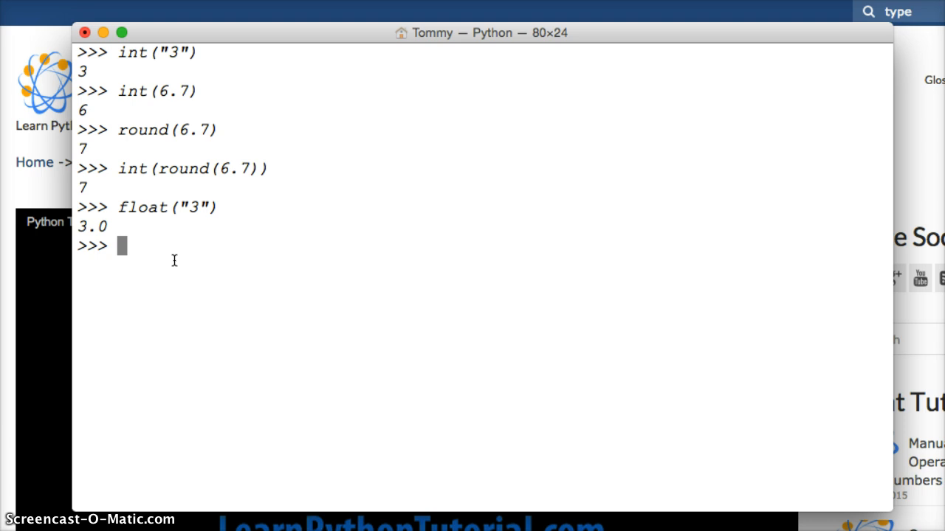
text(floa)
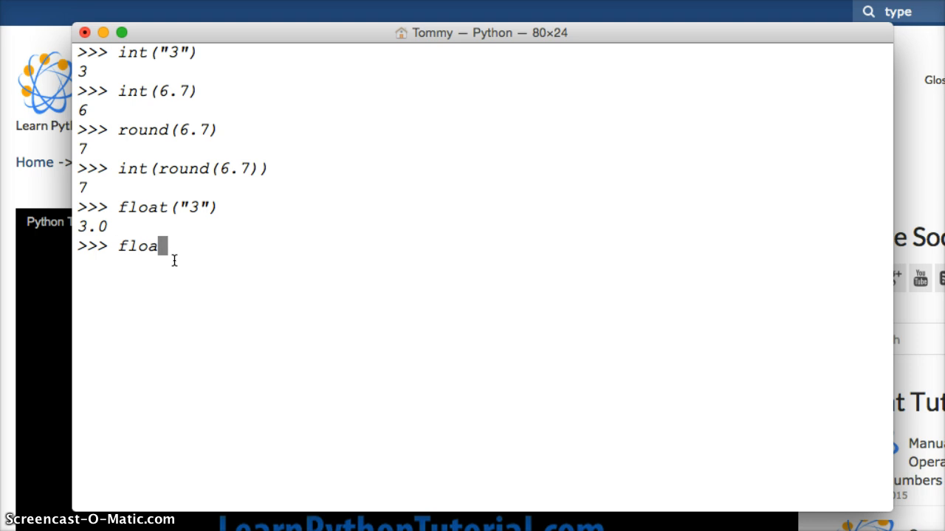
text(t(6)
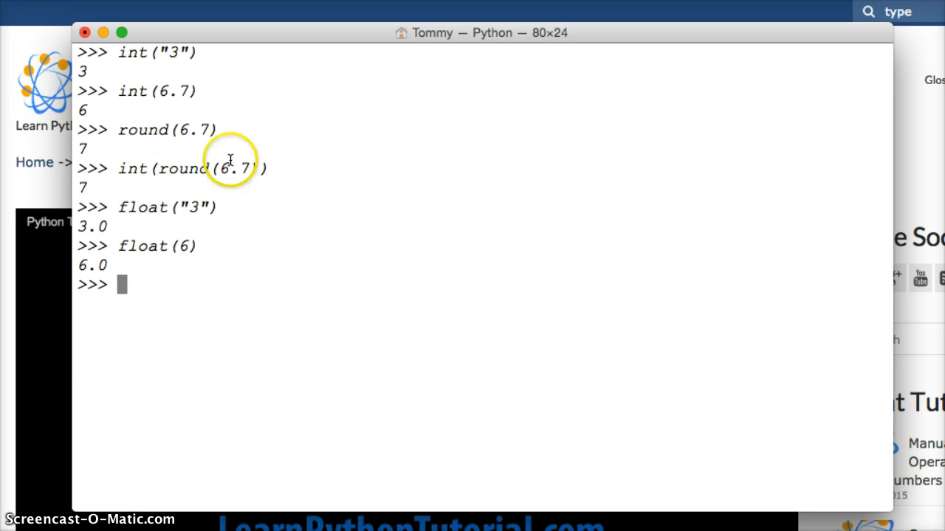
mouse_move(174, 56)
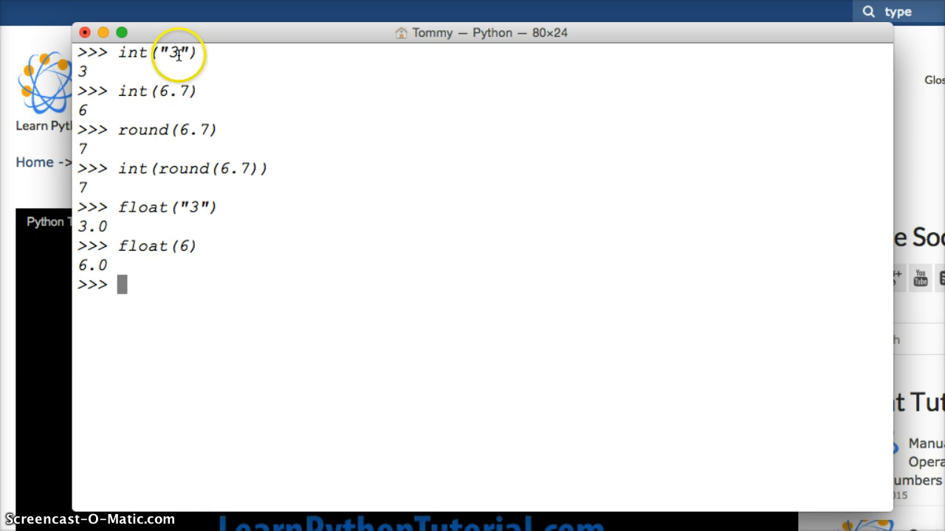
mouse_move(169, 102)
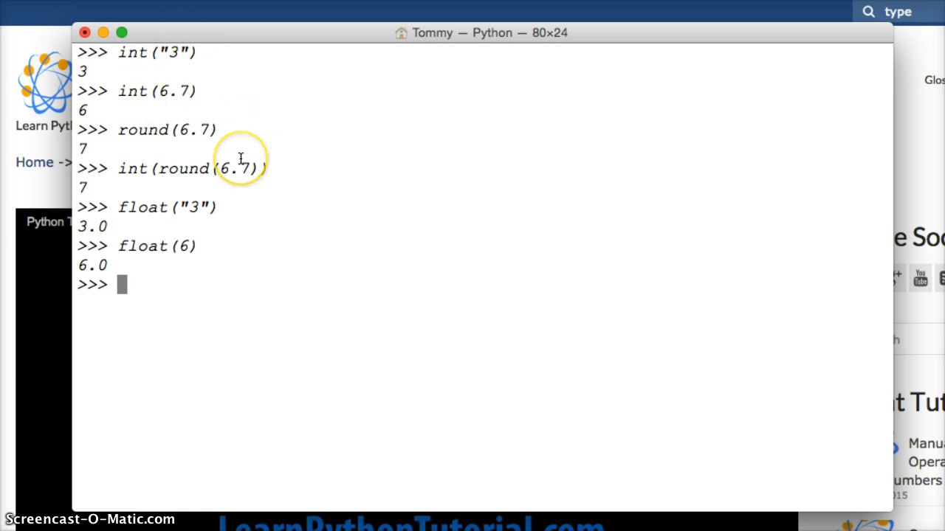
mouse_move(168, 245)
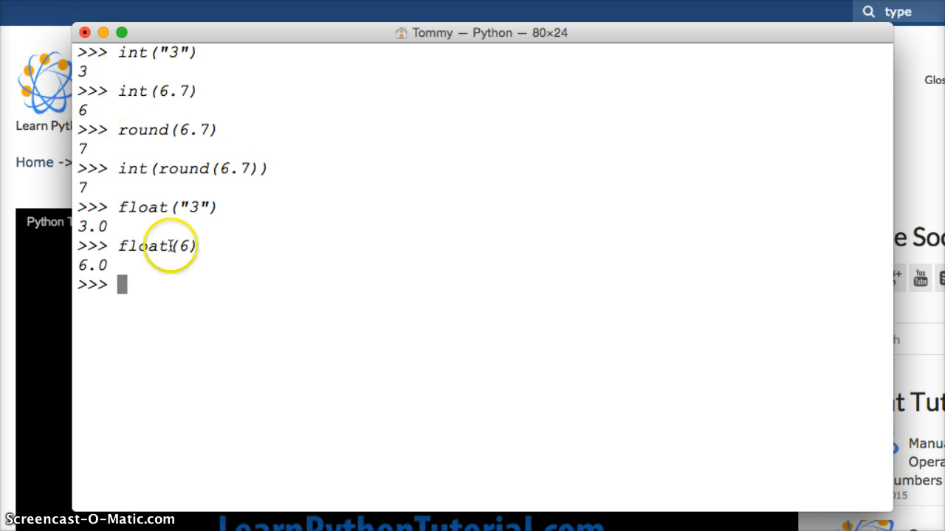
mouse_move(183, 282)
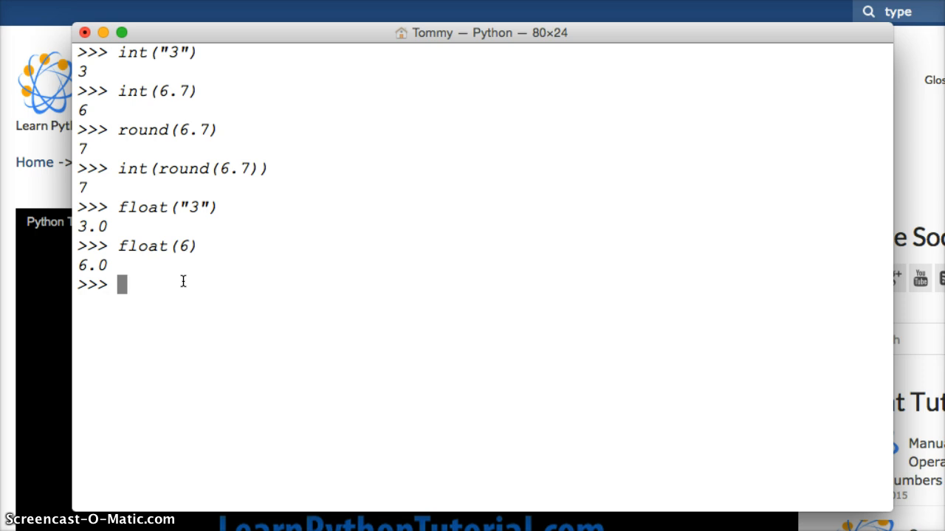
Enter int("7.5") and highlight the decimal string 7.5 before running it.
text(int()
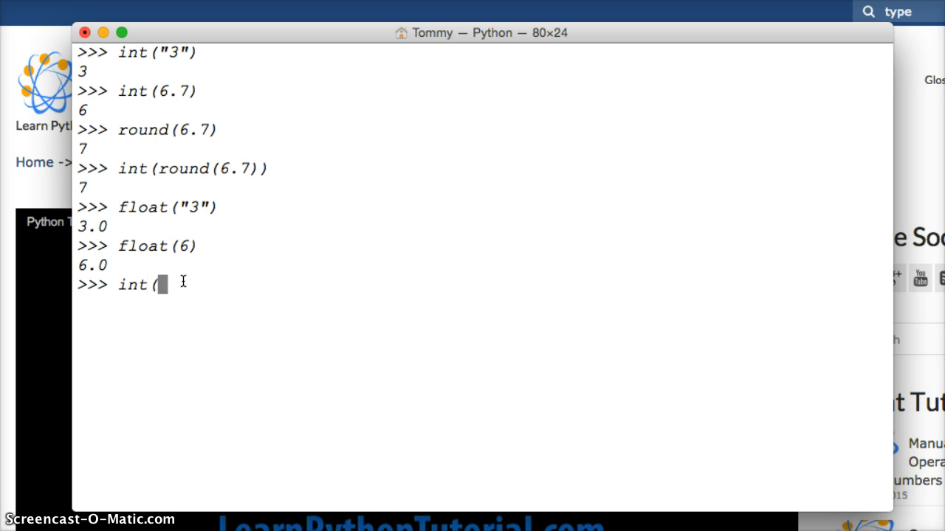
text(")
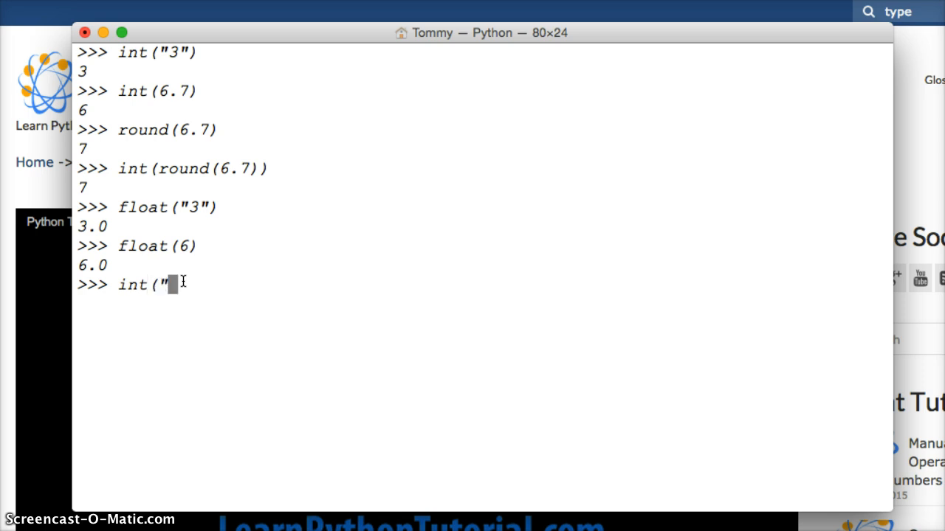
text(7.5")
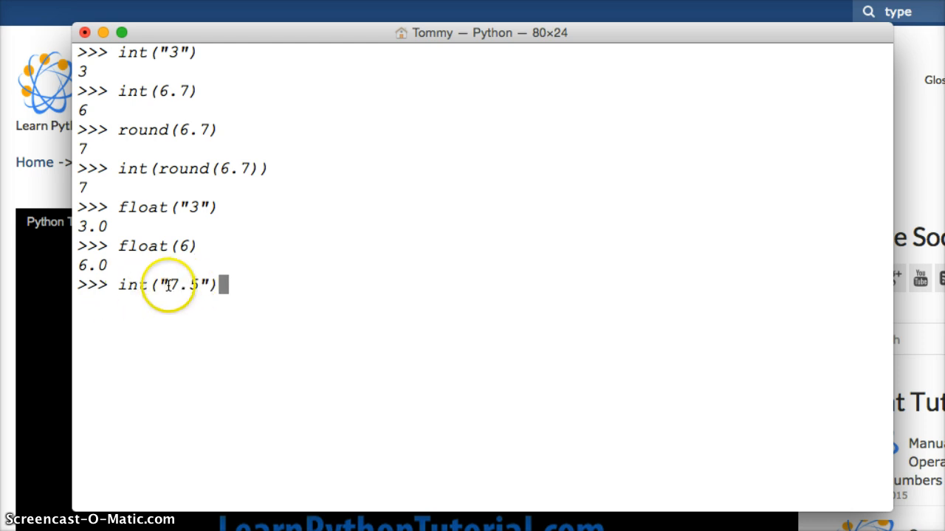
drag(170, 285, 207, 285)
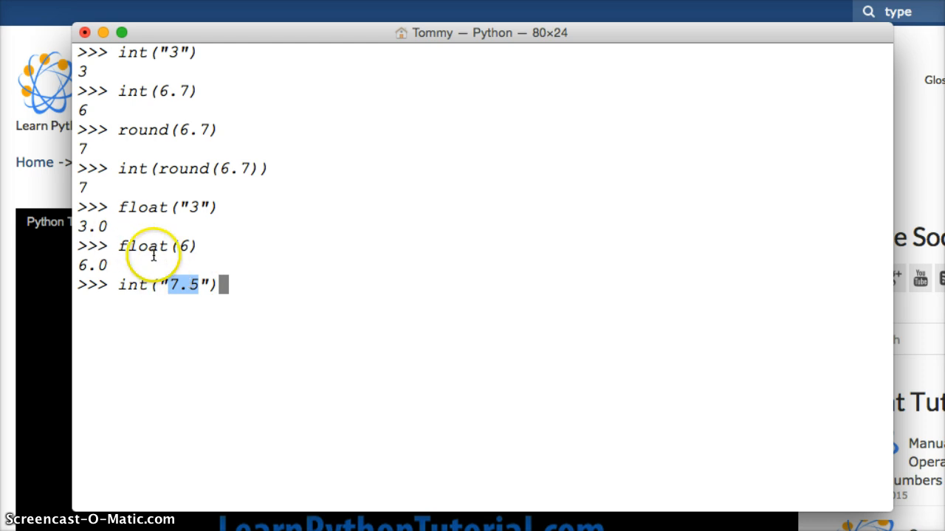
mouse_move(96, 264)
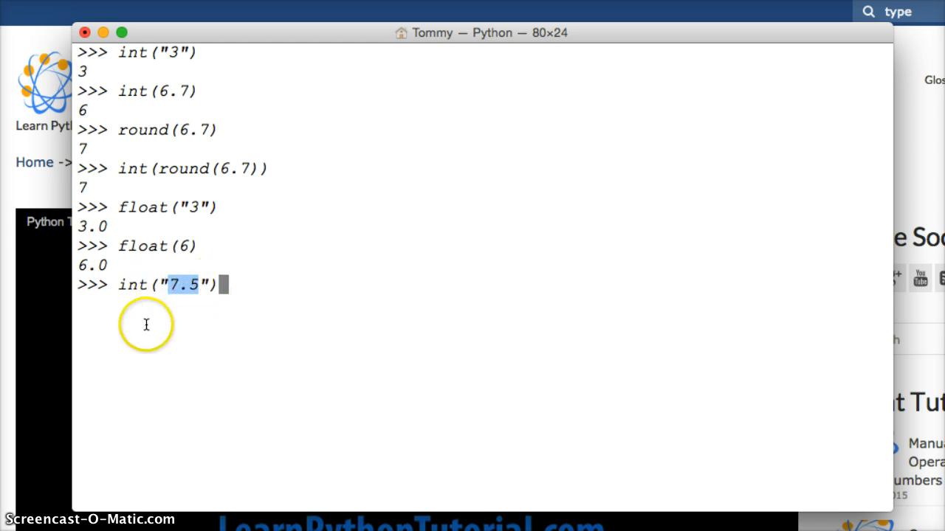
mouse_move(131, 286)
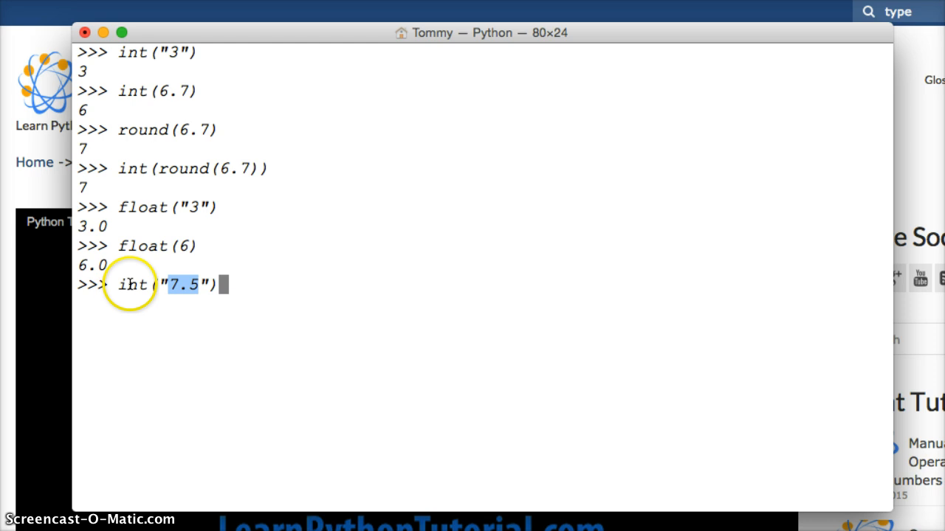
mouse_move(136, 282)
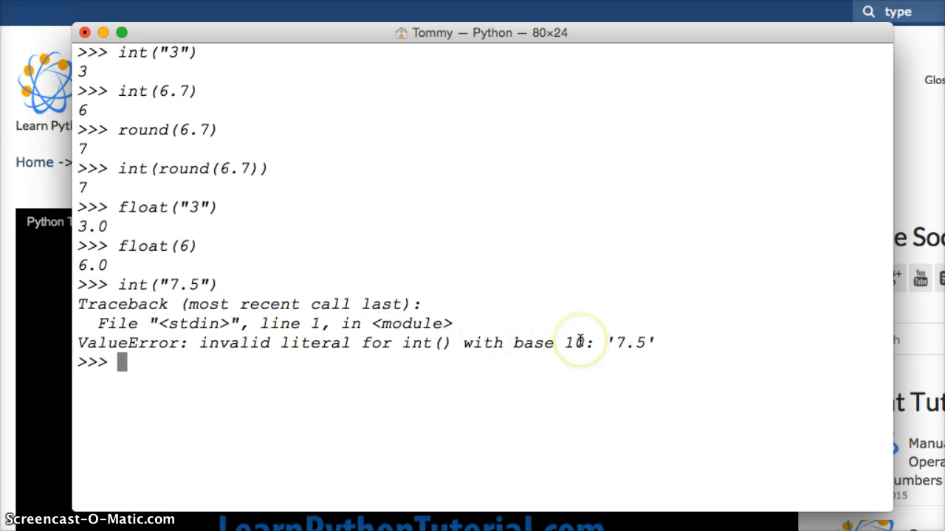
mouse_move(193, 283)
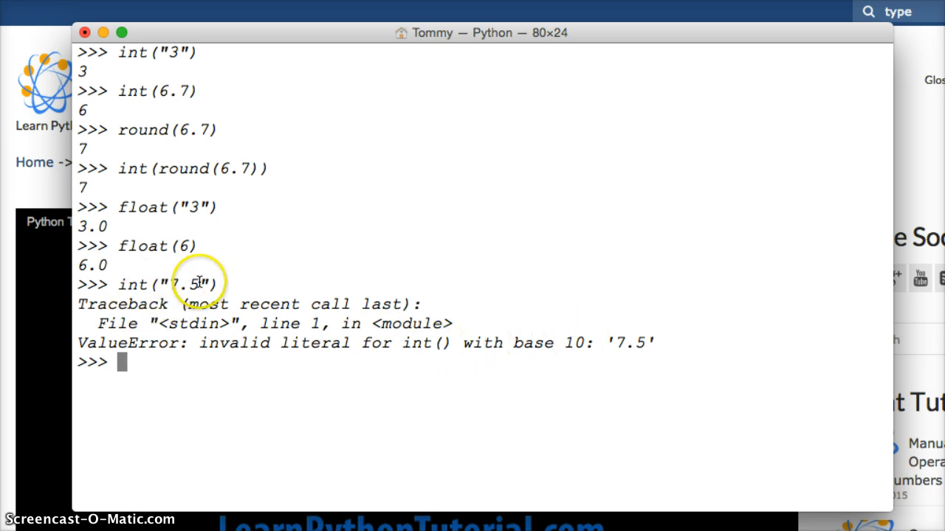
mouse_move(175, 280)
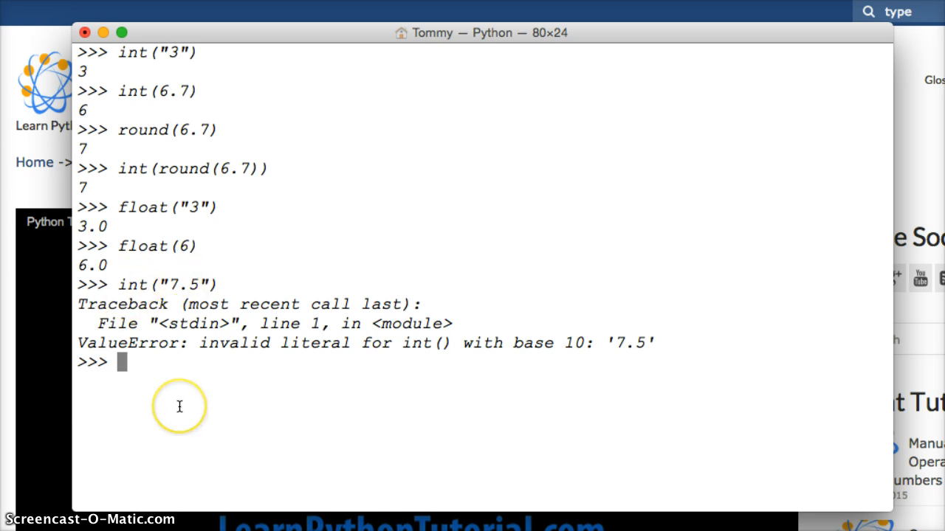
mouse_move(180, 408)
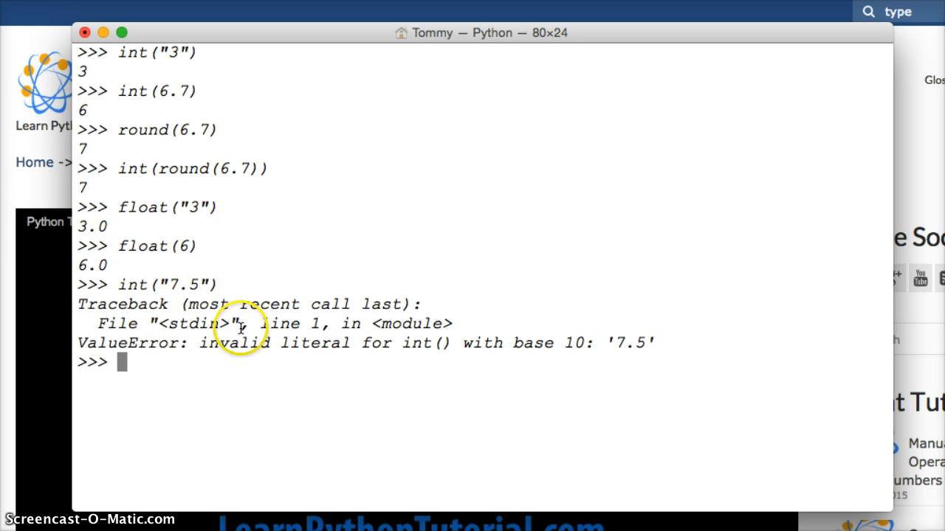
Enter the expression int(float("7.5")) to convert the string via float.
text(int)
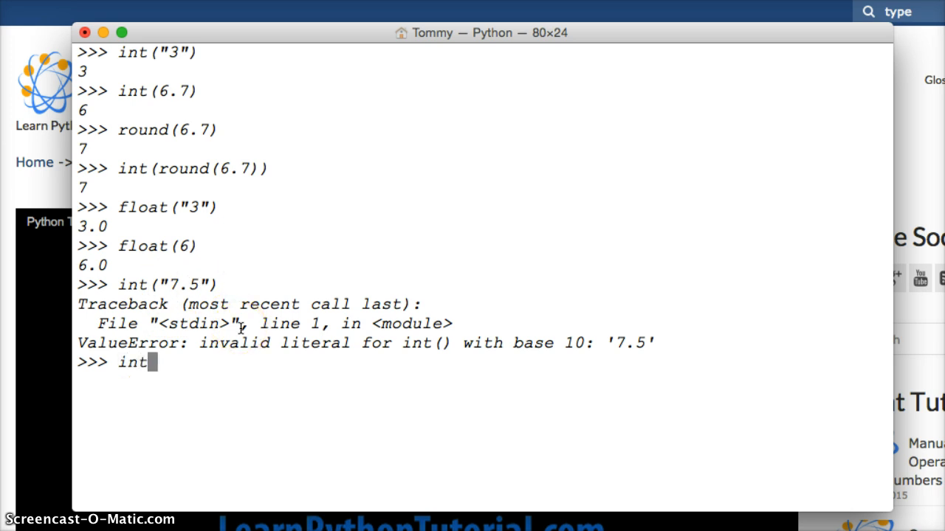
text((float)
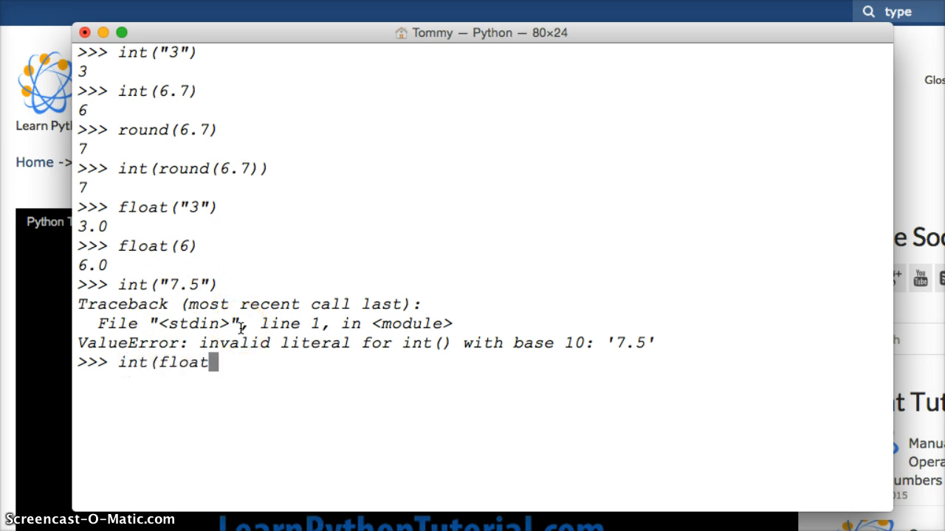
text(()
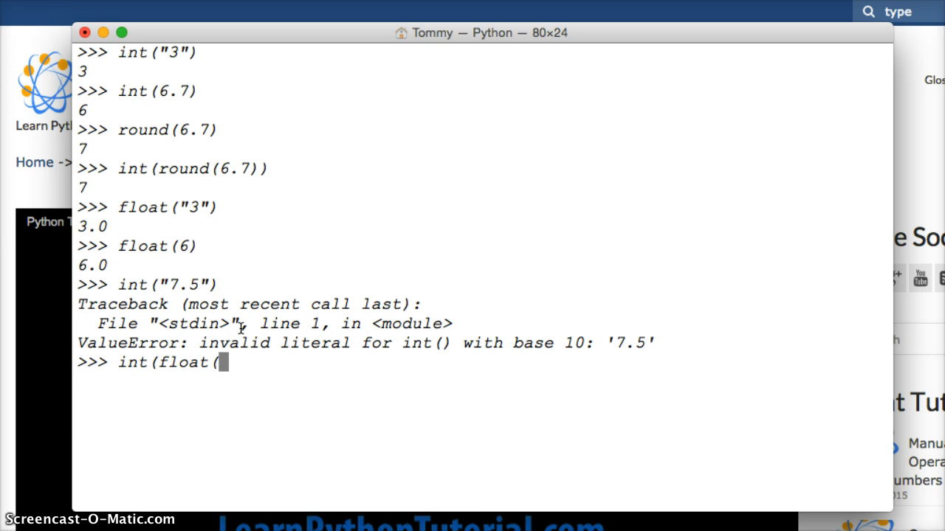
text("7.5)
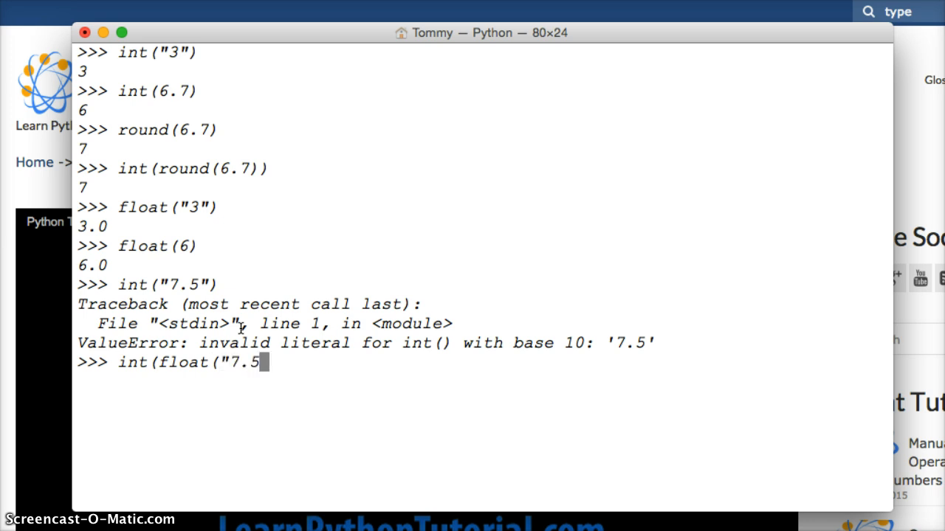
text("))
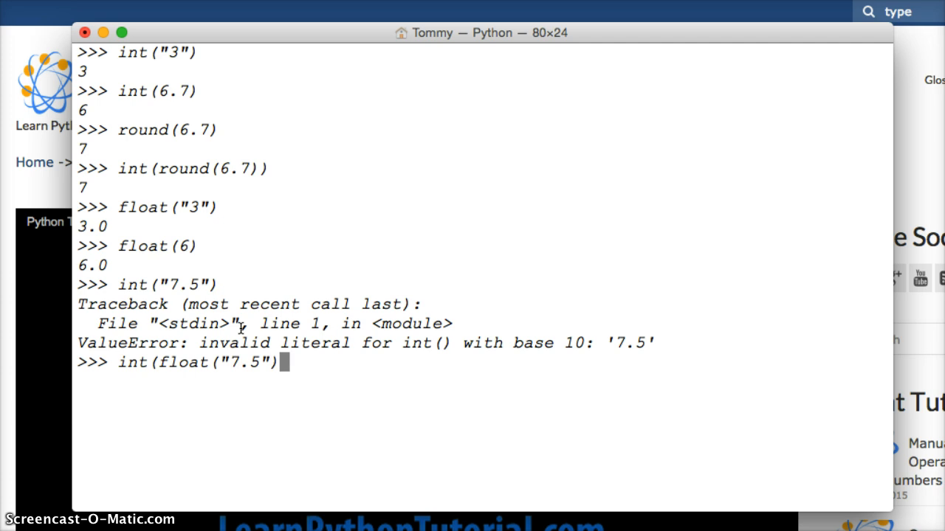
text())
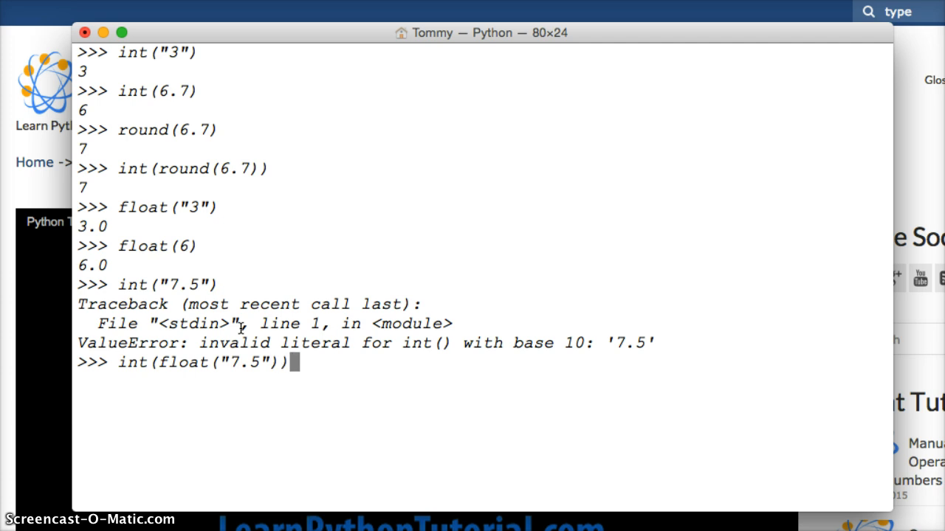
mouse_move(249, 363)
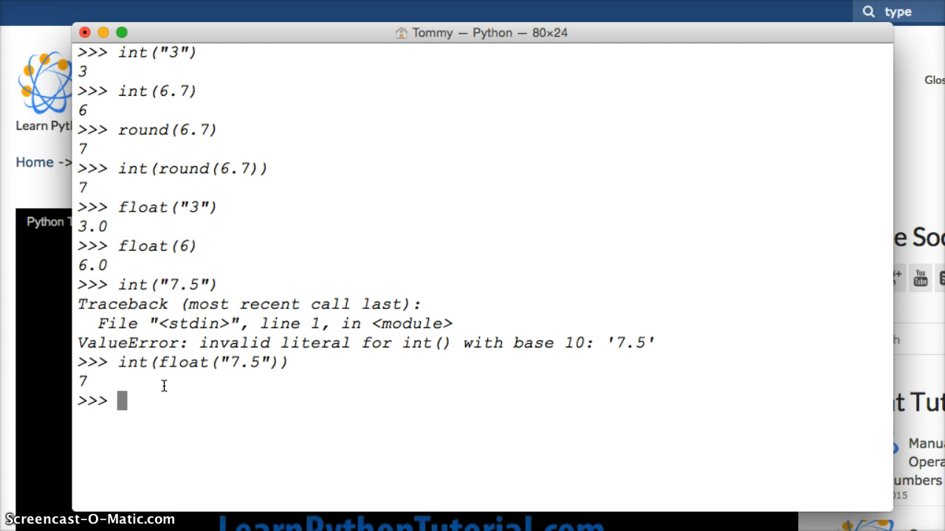
Evaluate round(float("7.5")), correcting a typo, to get 8.
text(round)
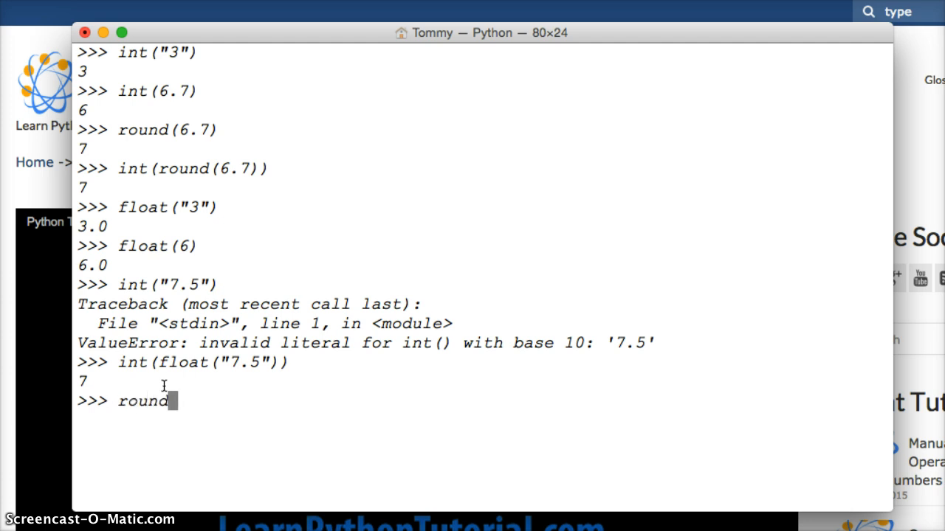
text((float)
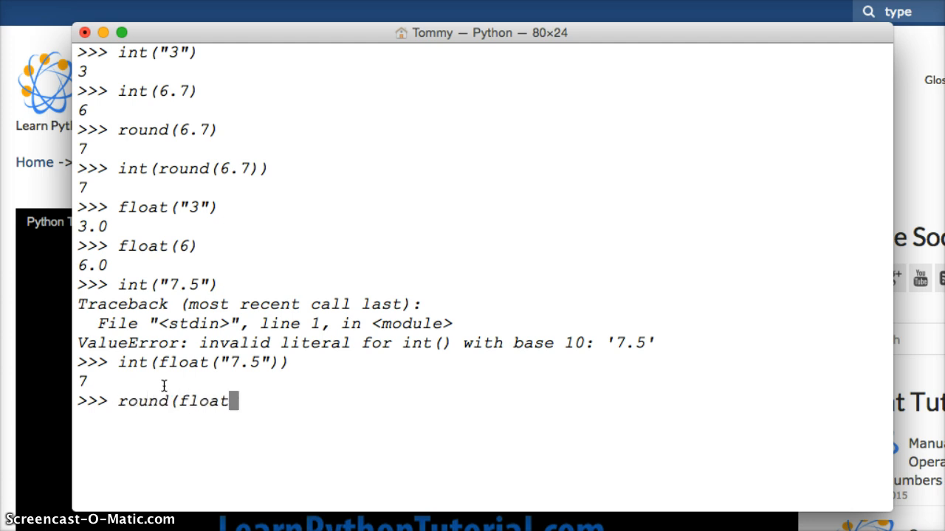
key(Backspace)
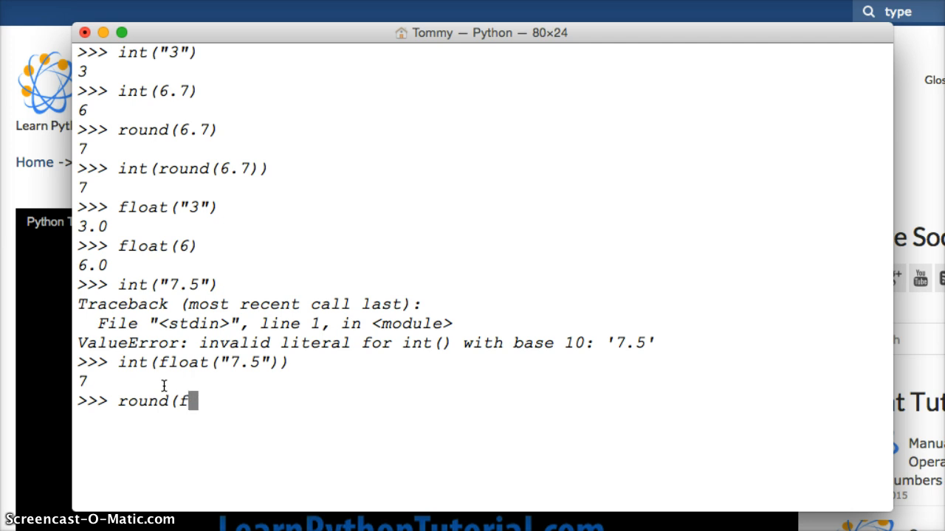
text(loat()
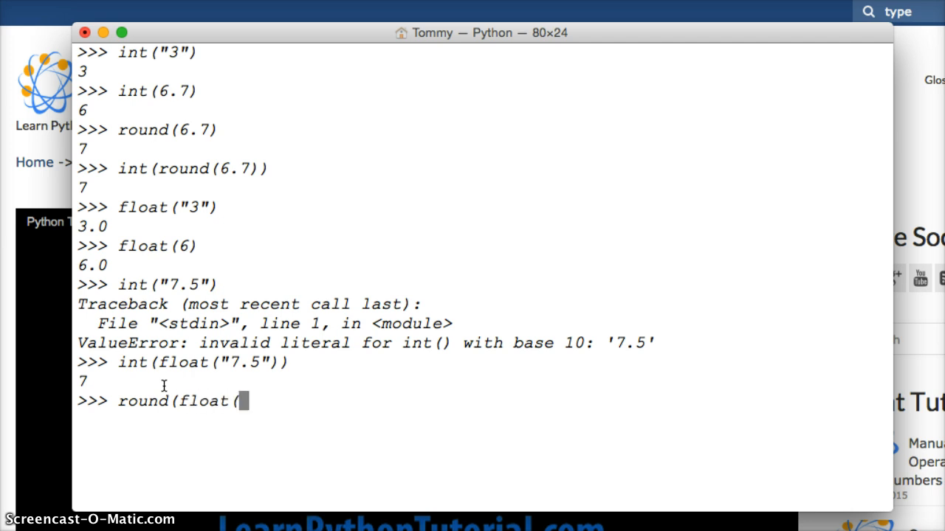
text("7.5)
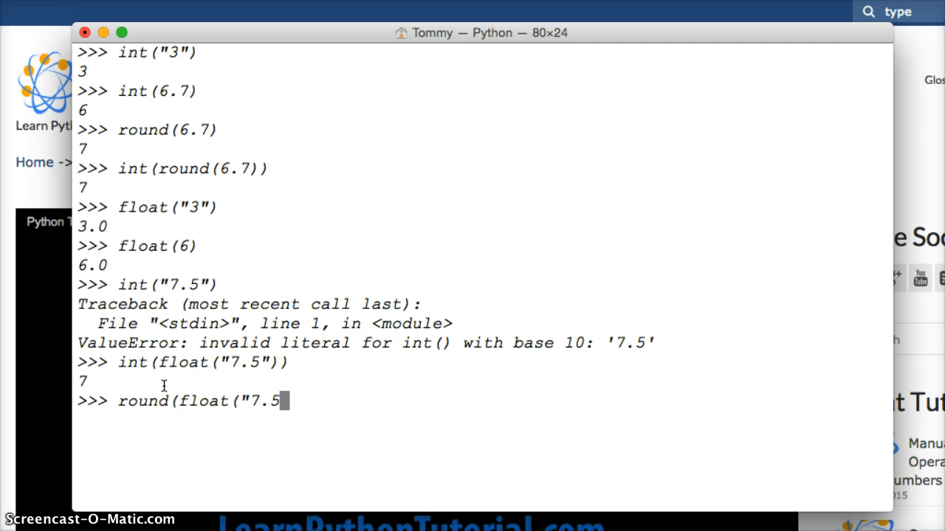
text(")))
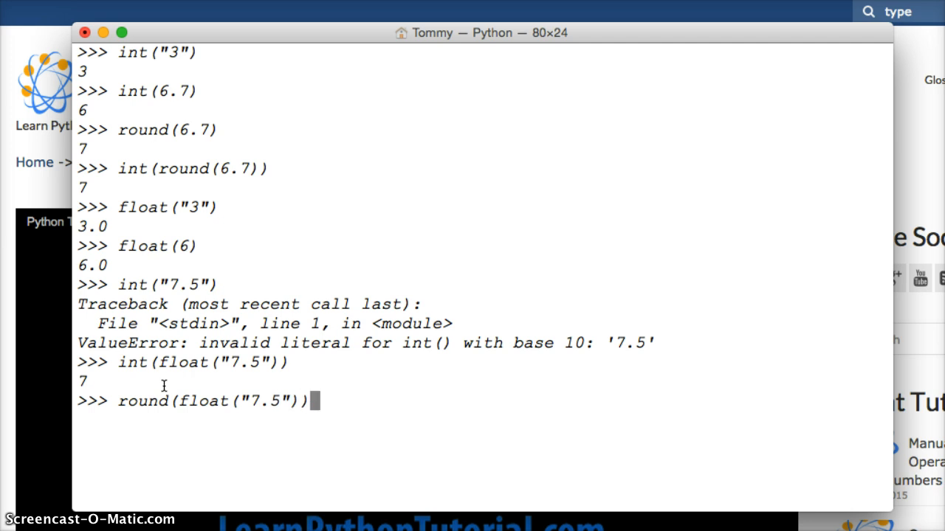
key(Return)
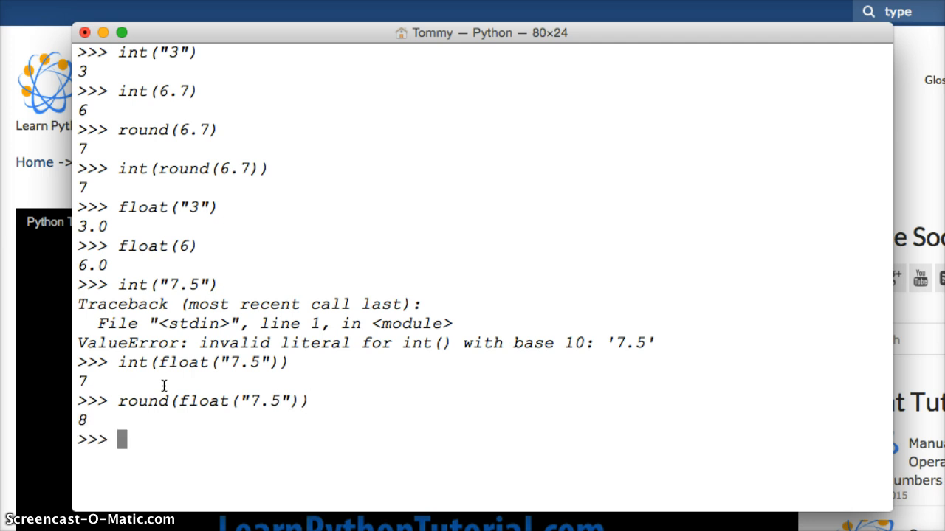
mouse_move(136, 373)
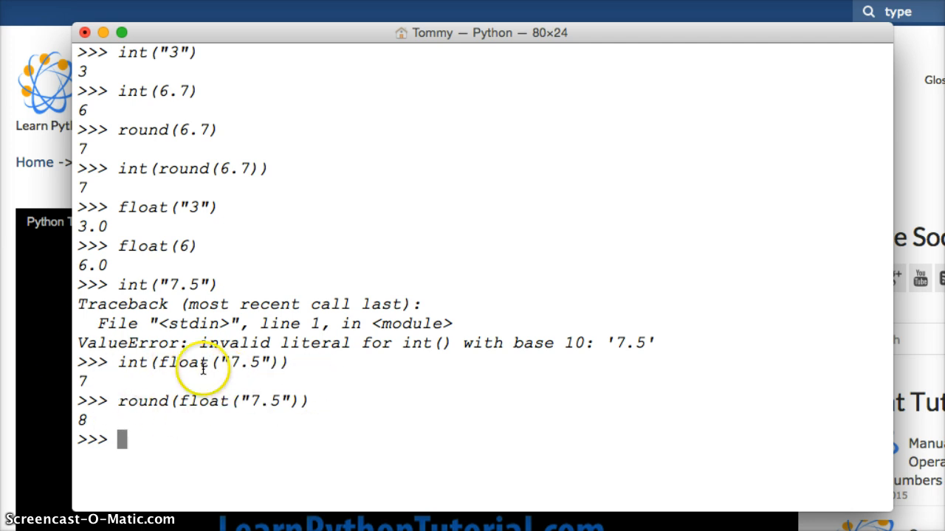
mouse_move(66, 387)
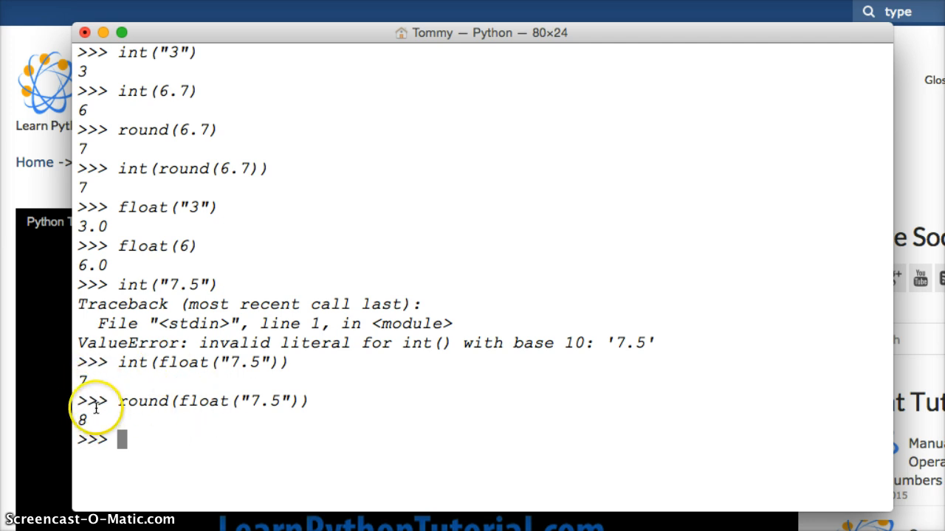
mouse_move(337, 366)
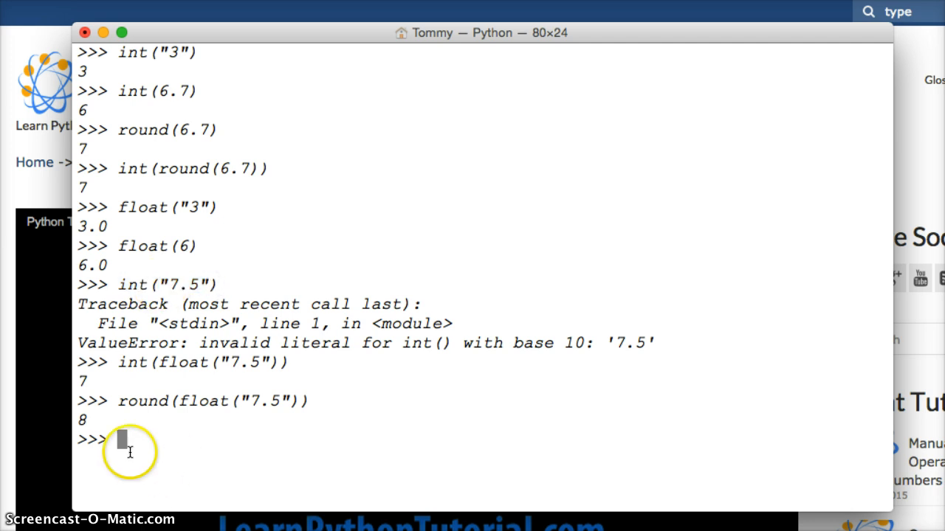
Evaluate type("7.5") showing <class 'str'>.
text(typ)
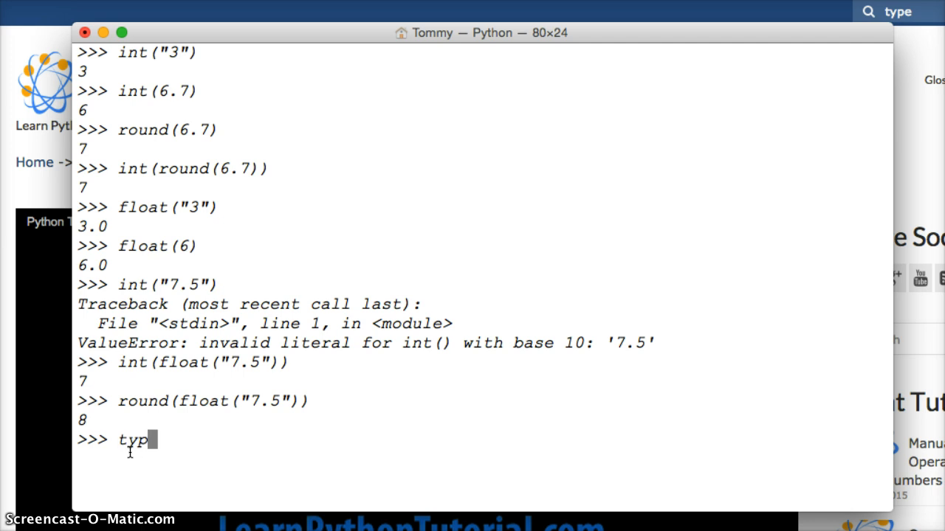
text(e(")
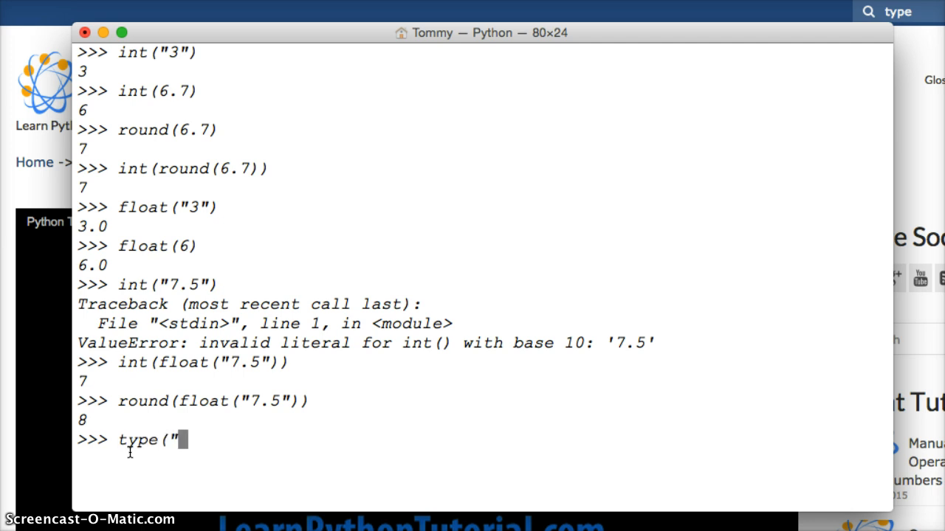
text(7.5")
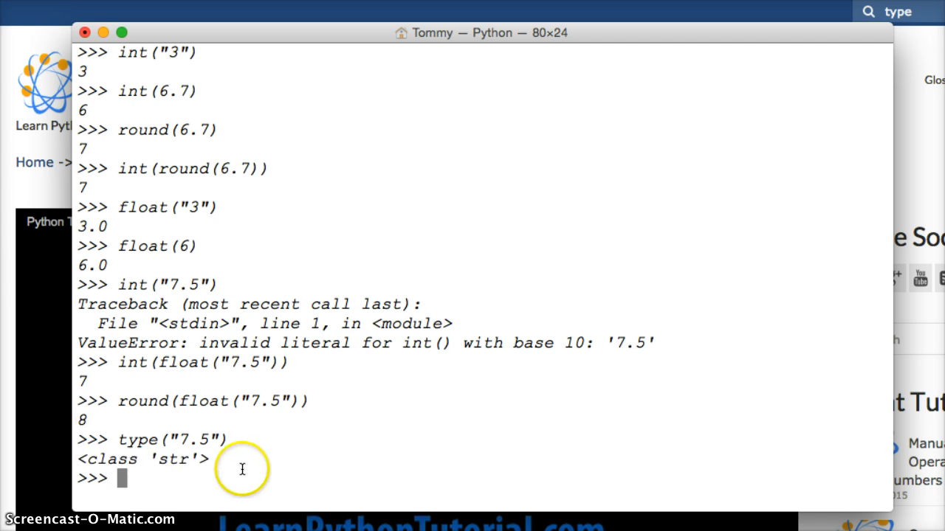
mouse_move(175, 431)
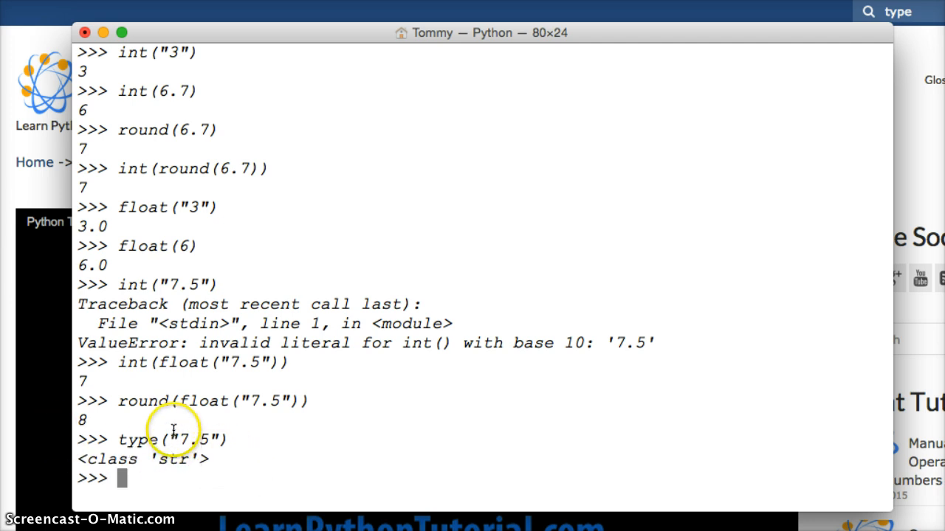
mouse_move(218, 429)
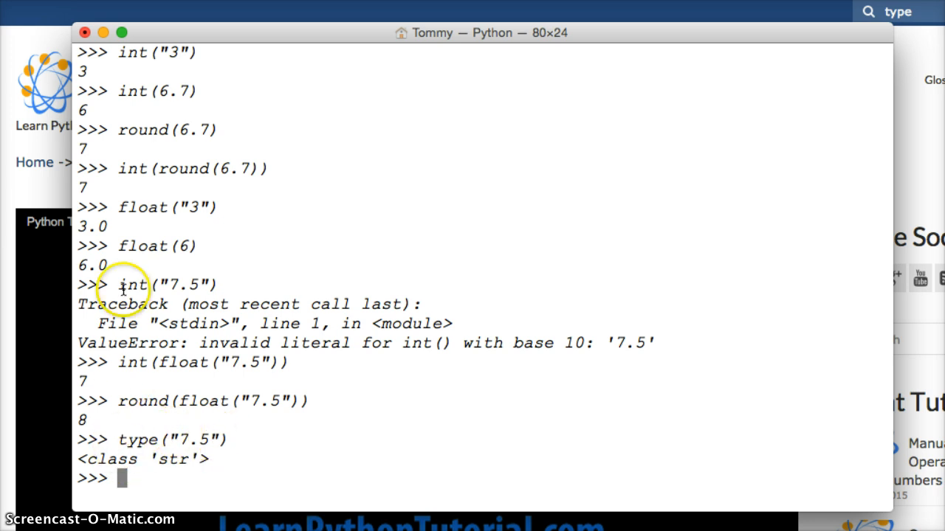
mouse_move(184, 267)
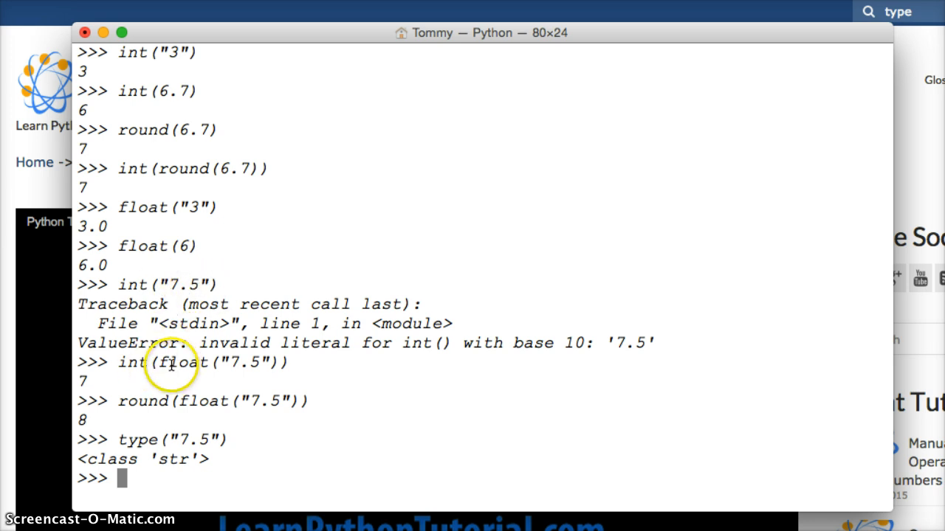
mouse_move(251, 364)
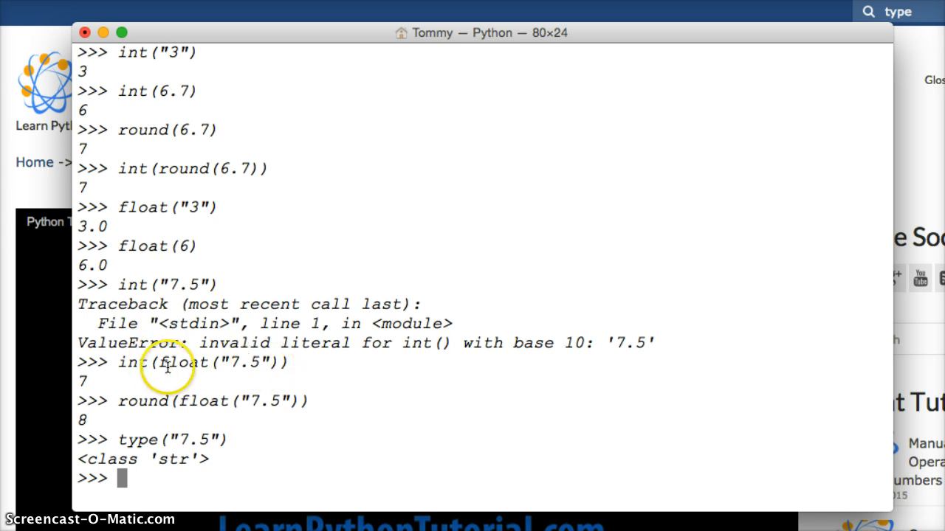
mouse_move(164, 283)
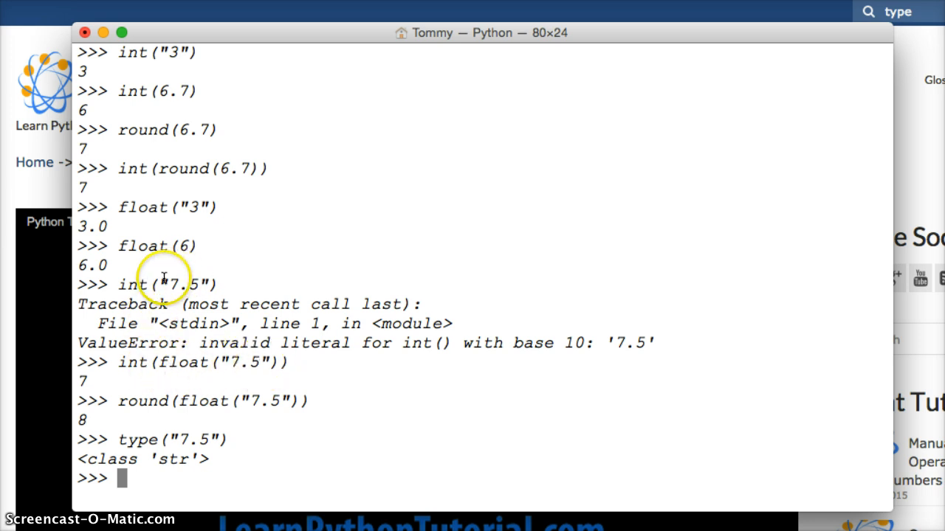
mouse_move(118, 372)
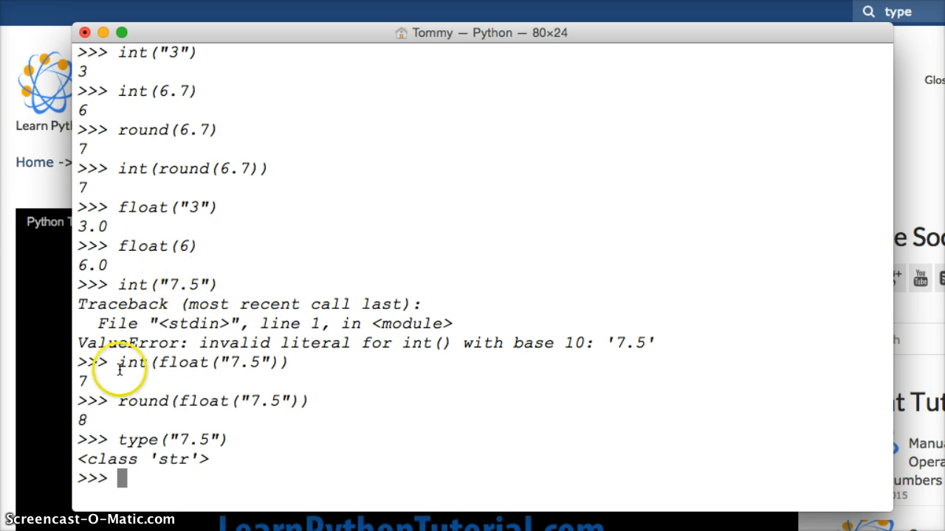
mouse_move(191, 363)
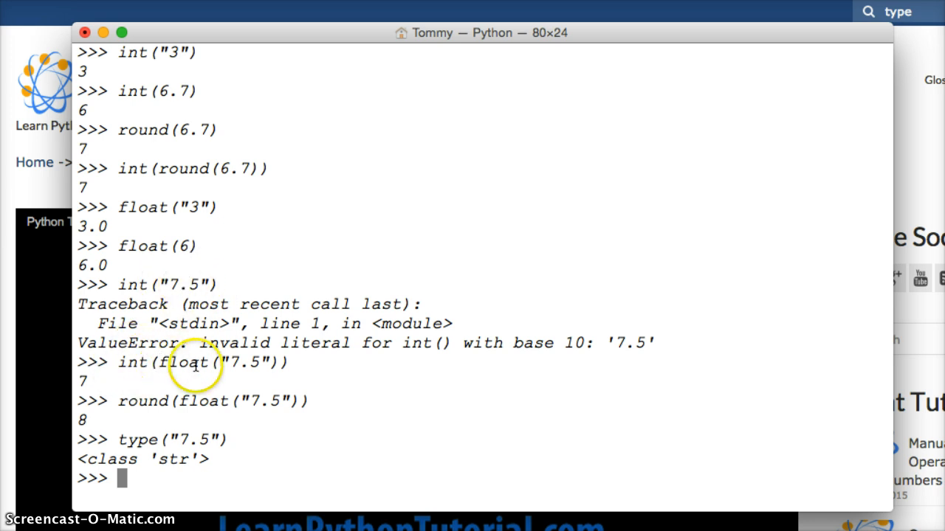